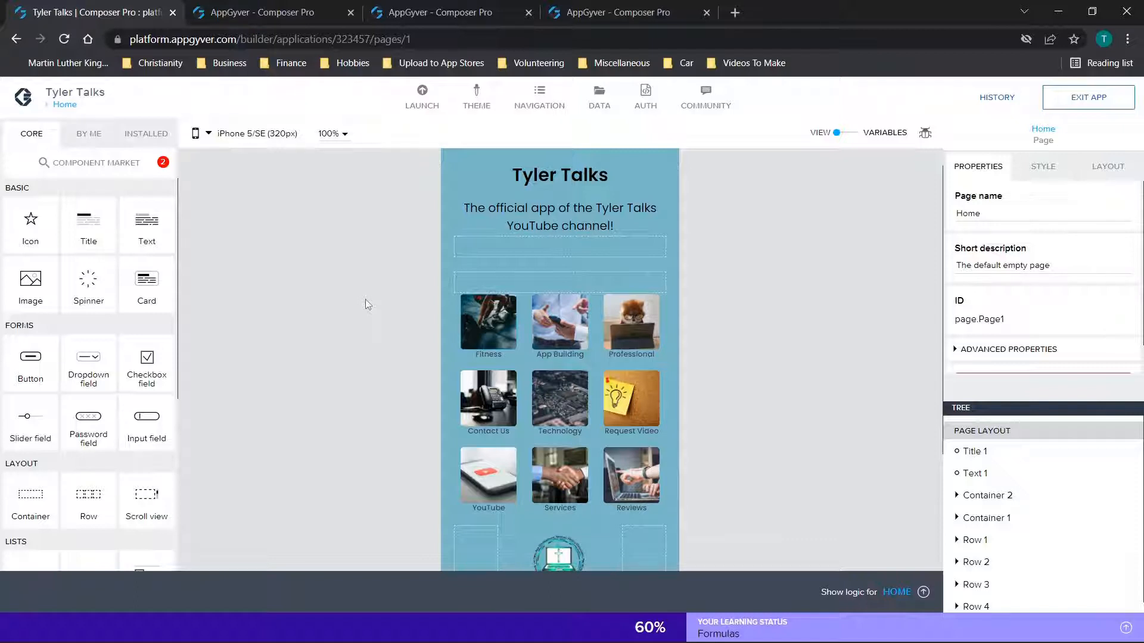
pyautogui.moveTo(580, 192)
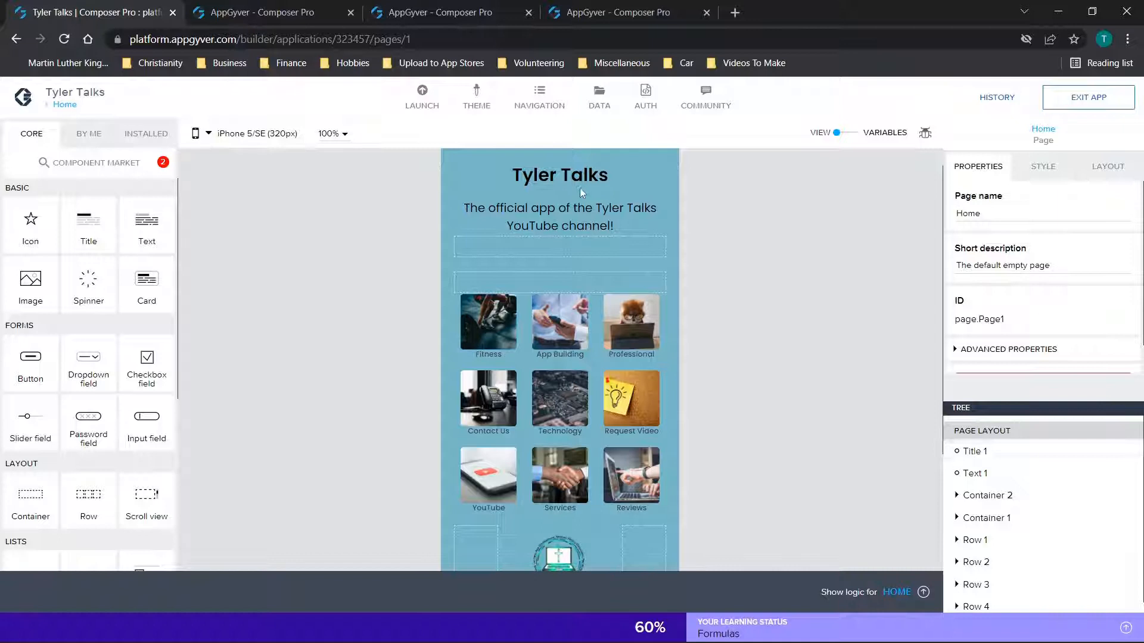
pyautogui.moveTo(368, 318)
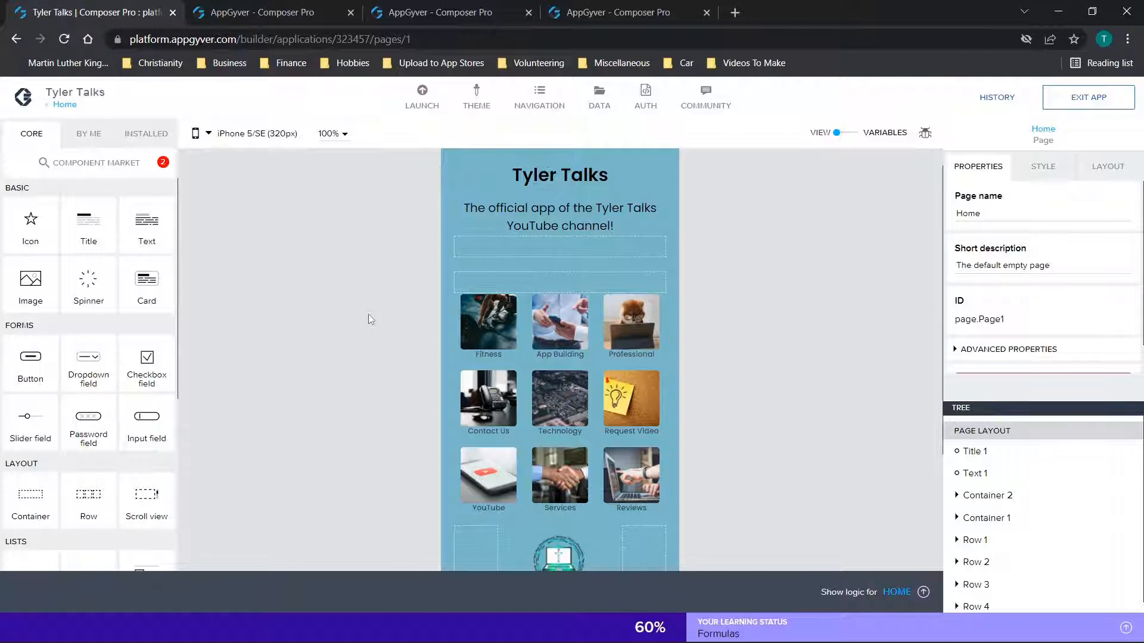
# Switch to the LAUNCH section's Distribute page for the Tyler Talks app.
pyautogui.click(421, 94)
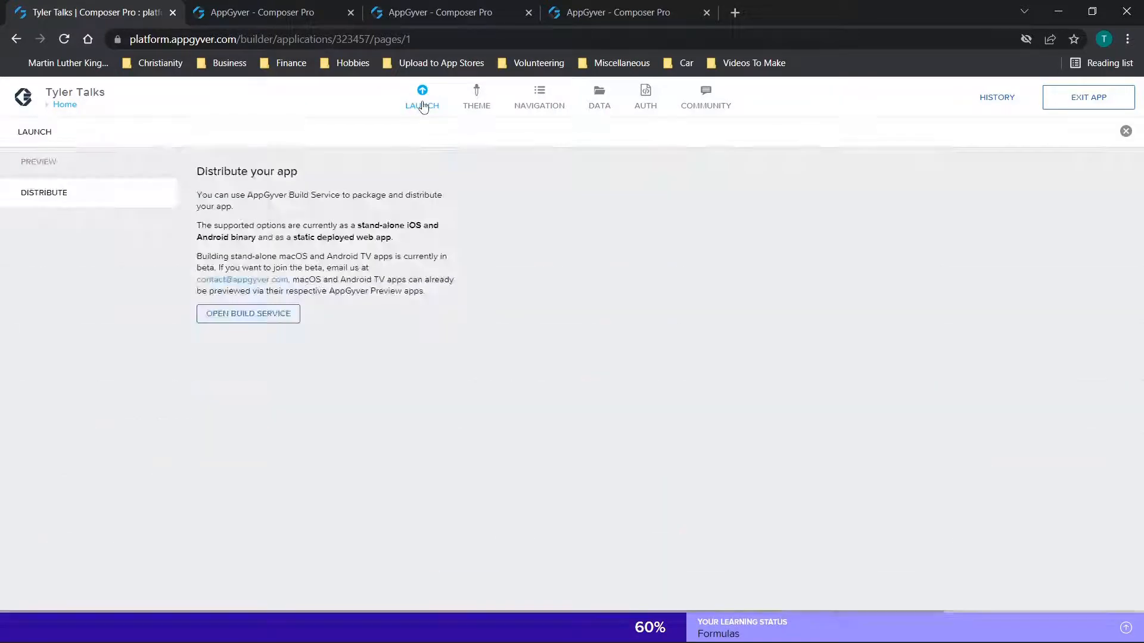
pyautogui.moveTo(247, 314)
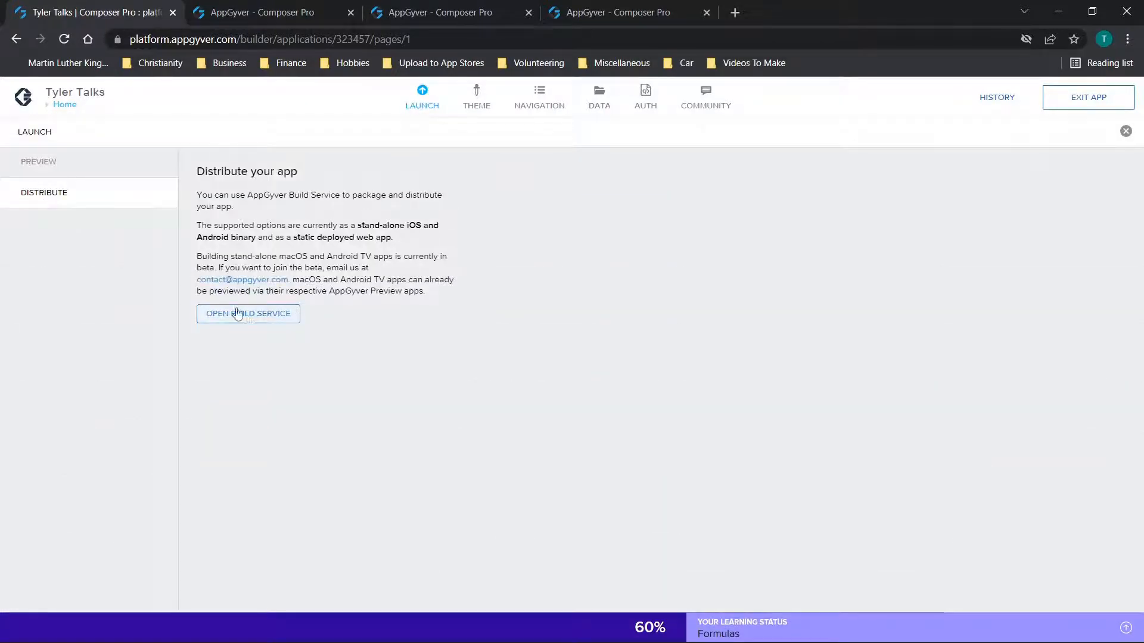
pyautogui.moveTo(293, 6)
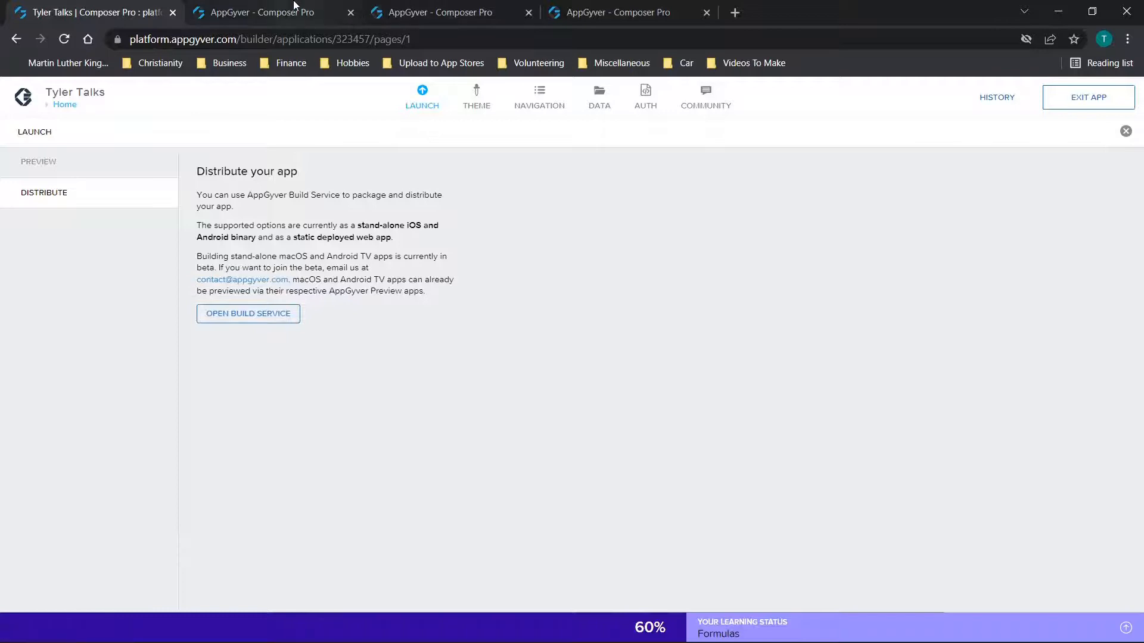
# Open the Tyler Talks build service with its iOS, Android and Web App build histories.
pyautogui.click(247, 313)
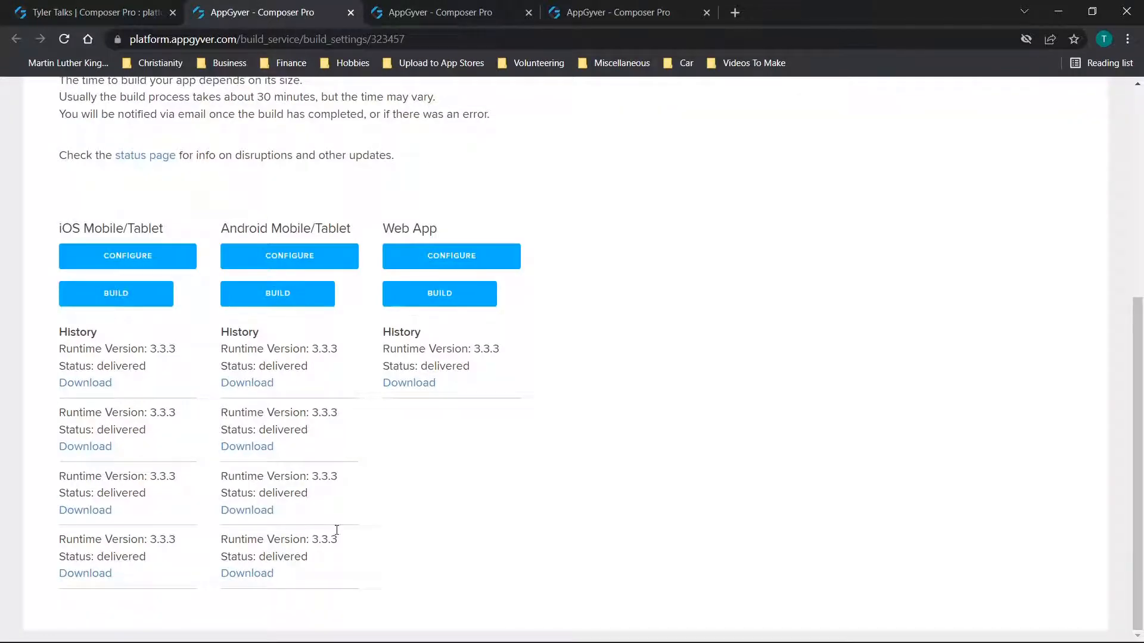
pyautogui.moveTo(204, 542)
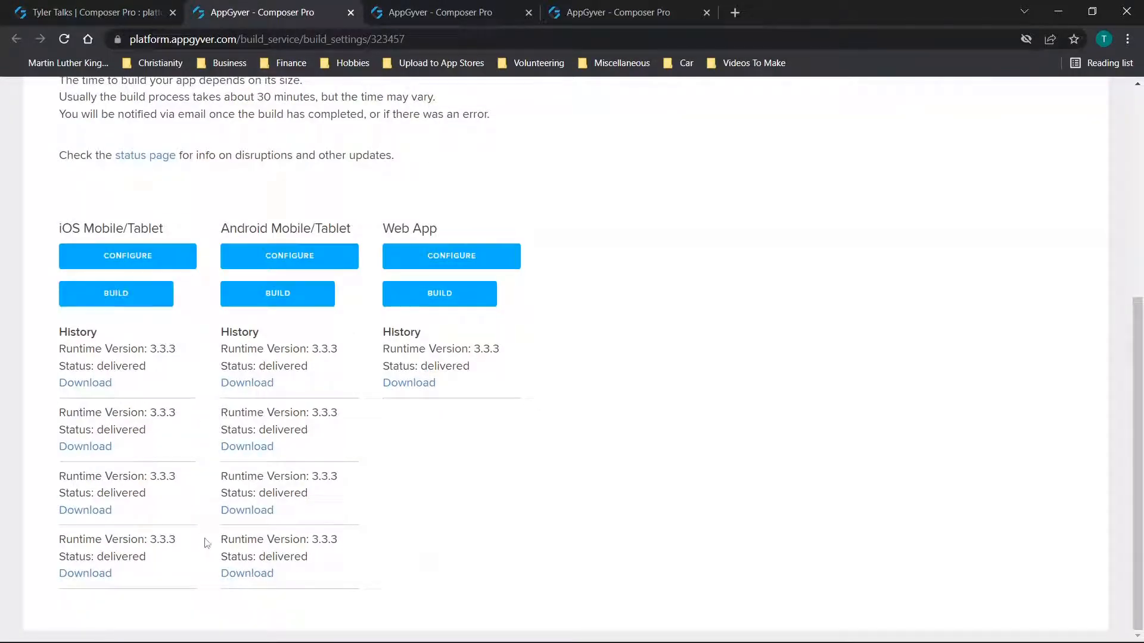
pyautogui.moveTo(115, 302)
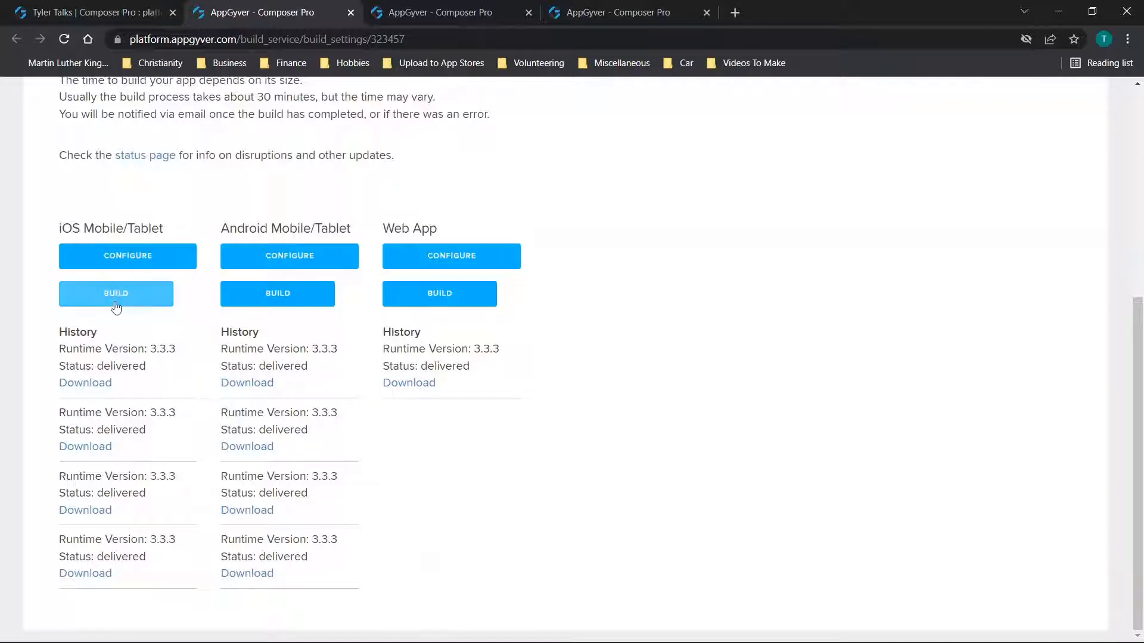
pyautogui.moveTo(163, 234)
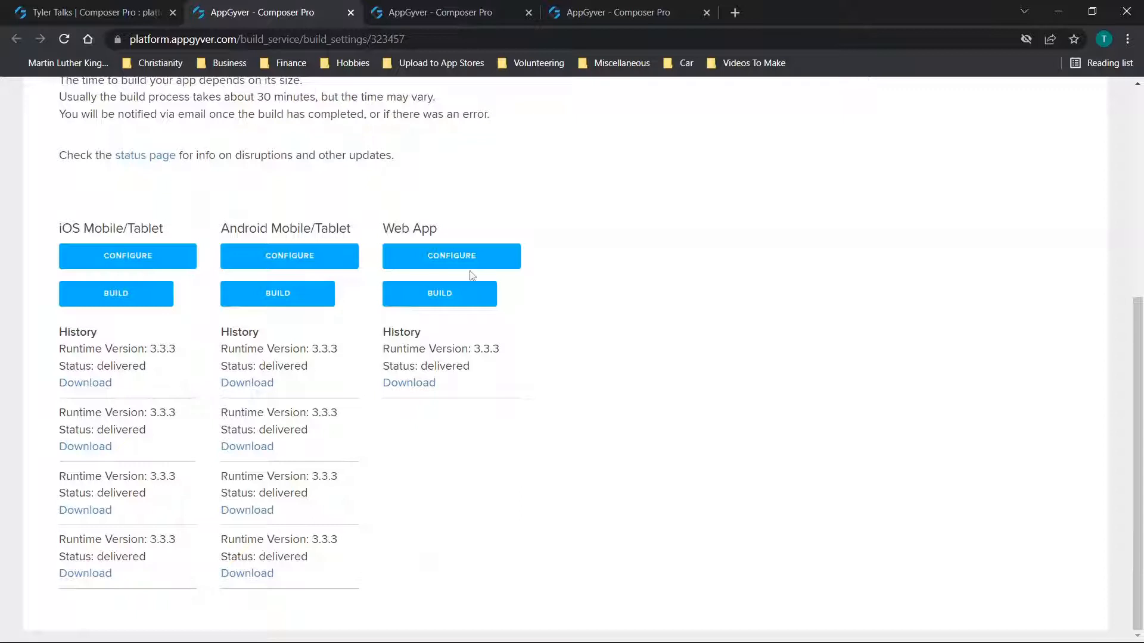
pyautogui.moveTo(289, 260)
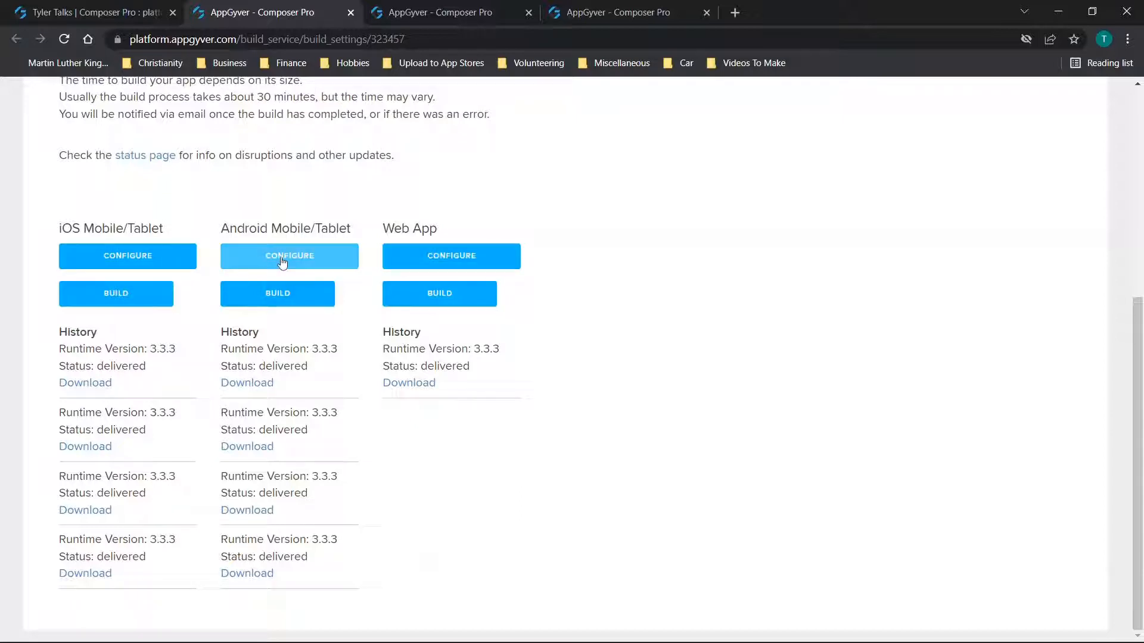
pyautogui.moveTo(362, 215)
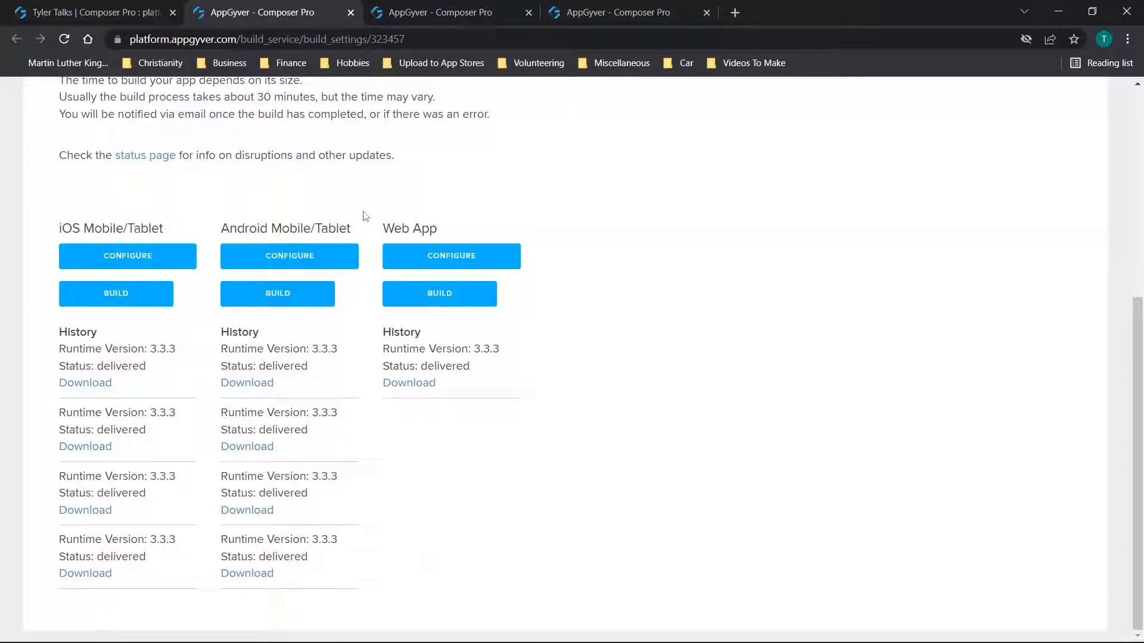
pyautogui.moveTo(379, 179)
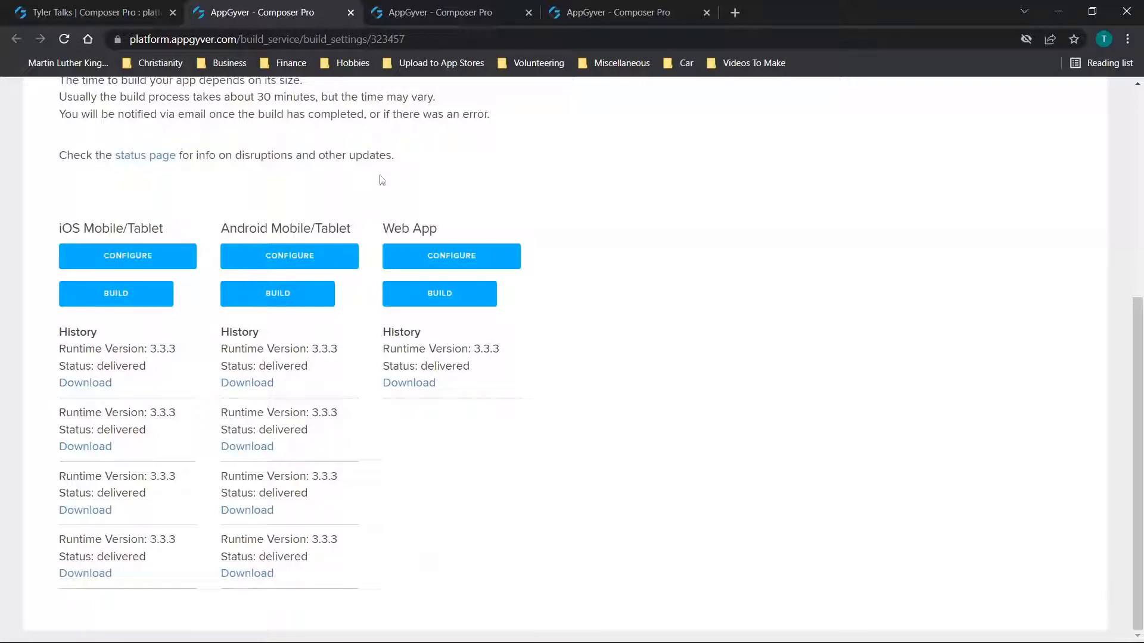
pyautogui.moveTo(326, 213)
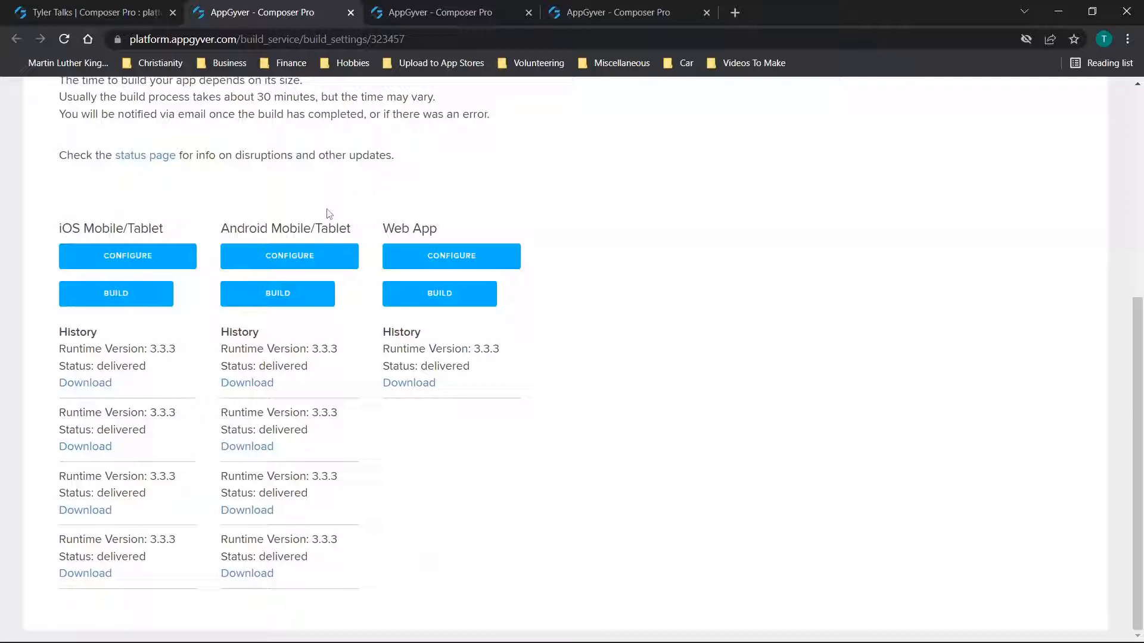
pyautogui.moveTo(289, 261)
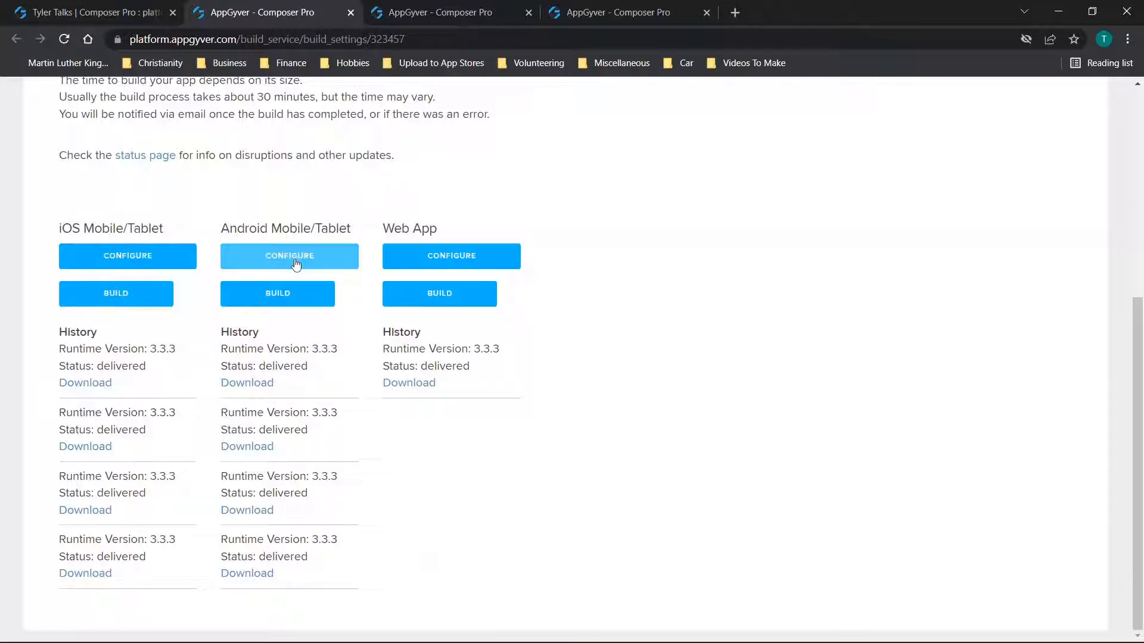
# Open Android build settings and review the icon, splash screen and notification icon assets.
pyautogui.click(288, 256)
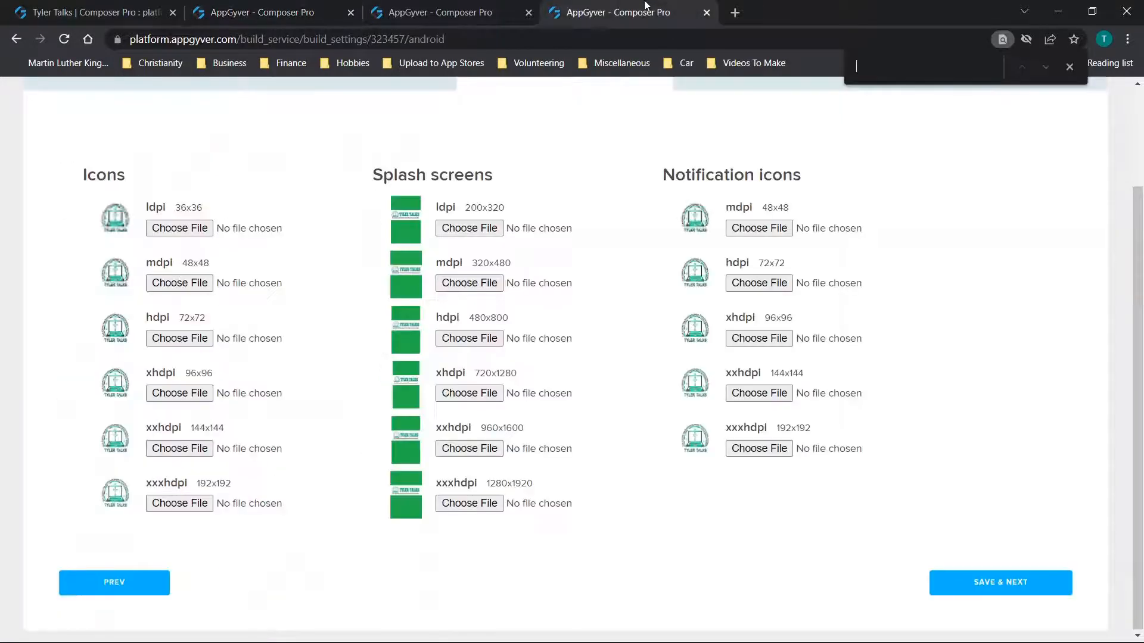
pyautogui.scroll(3)
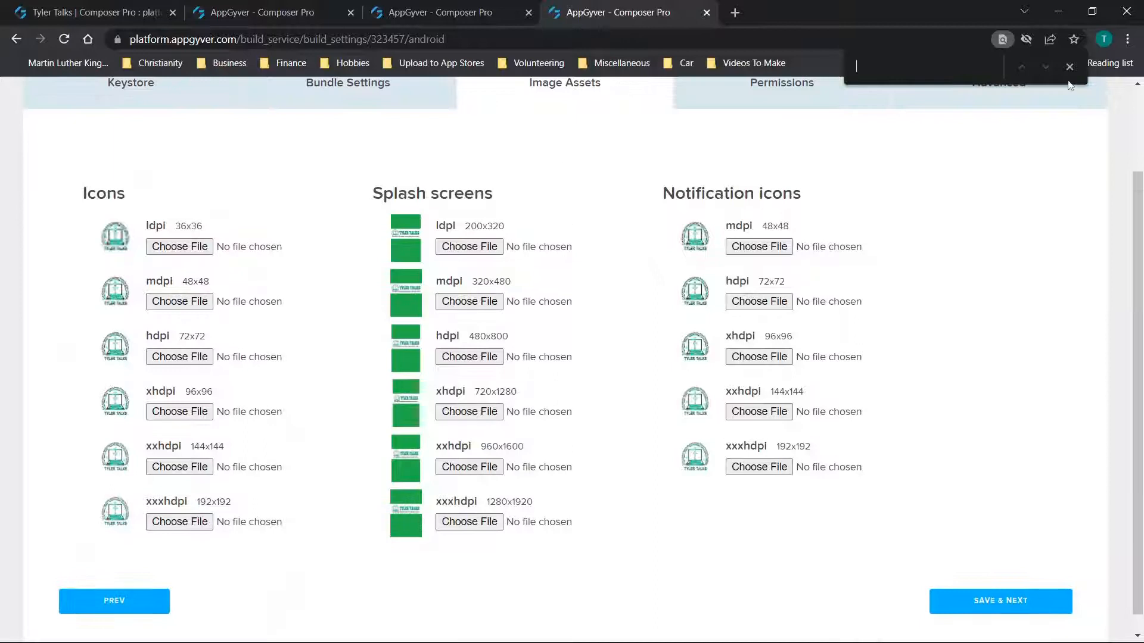
pyautogui.click(1069, 66)
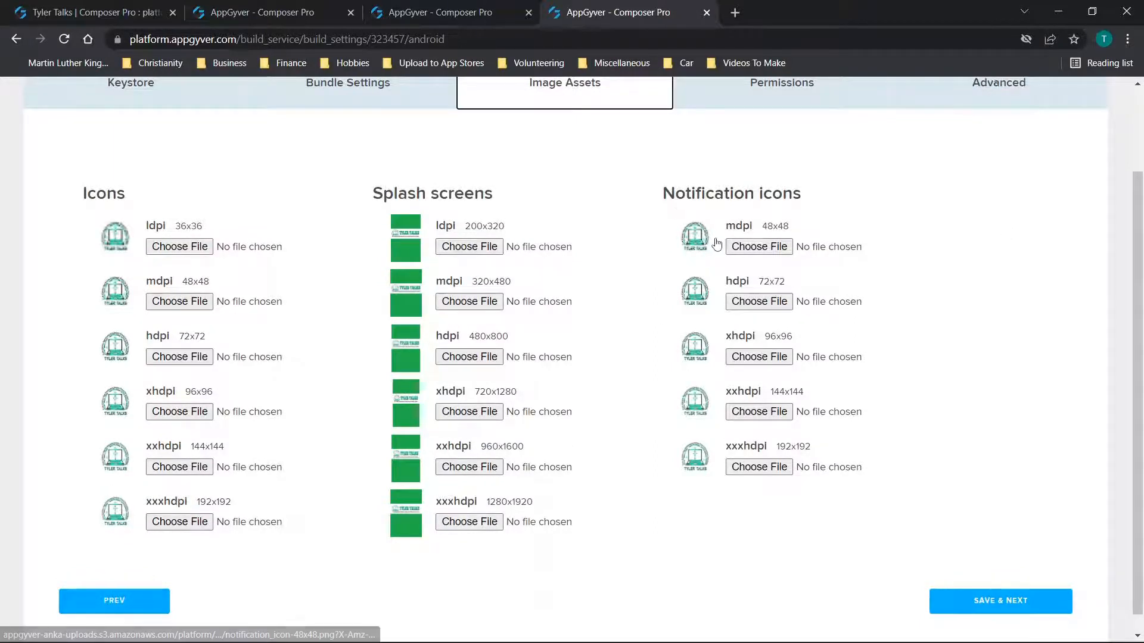
pyautogui.scroll(3)
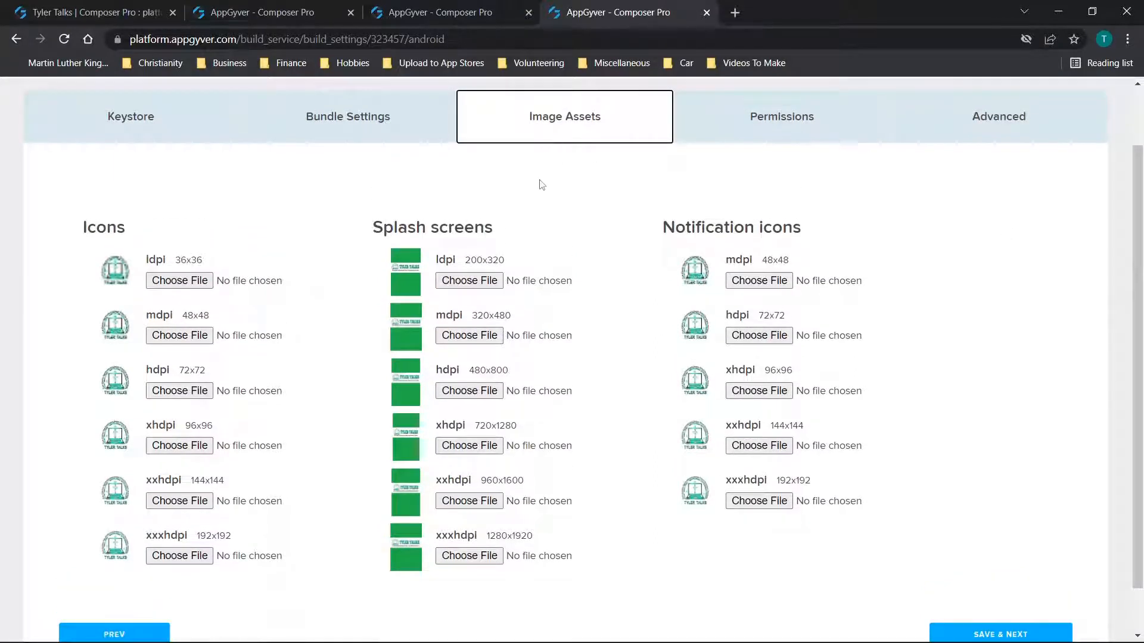
pyautogui.scroll(3)
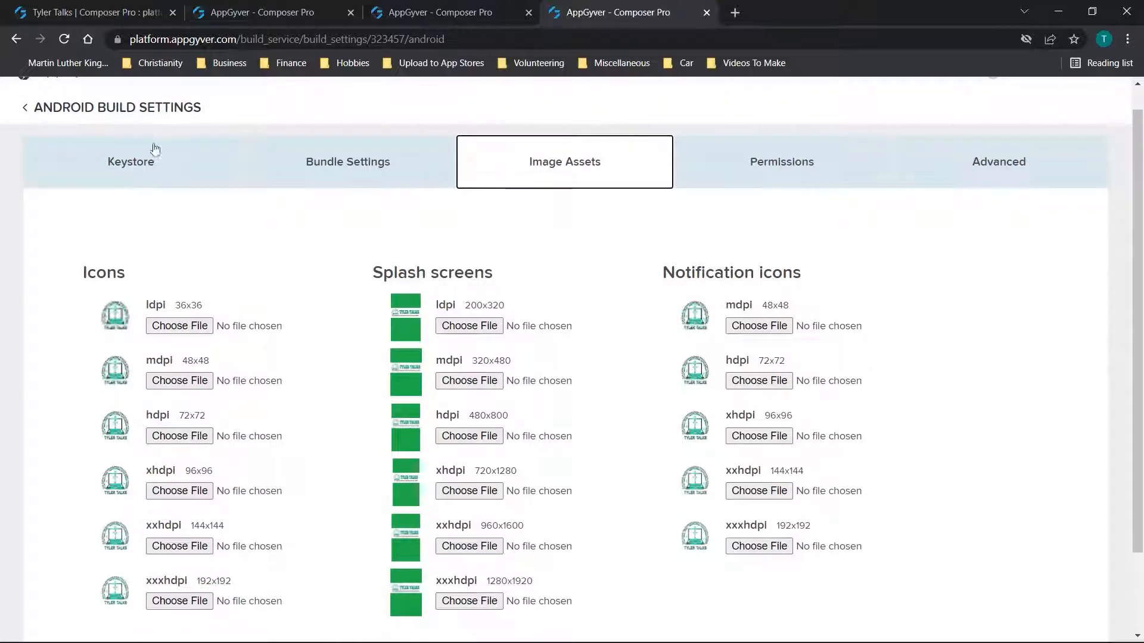
pyautogui.moveTo(1031, 488)
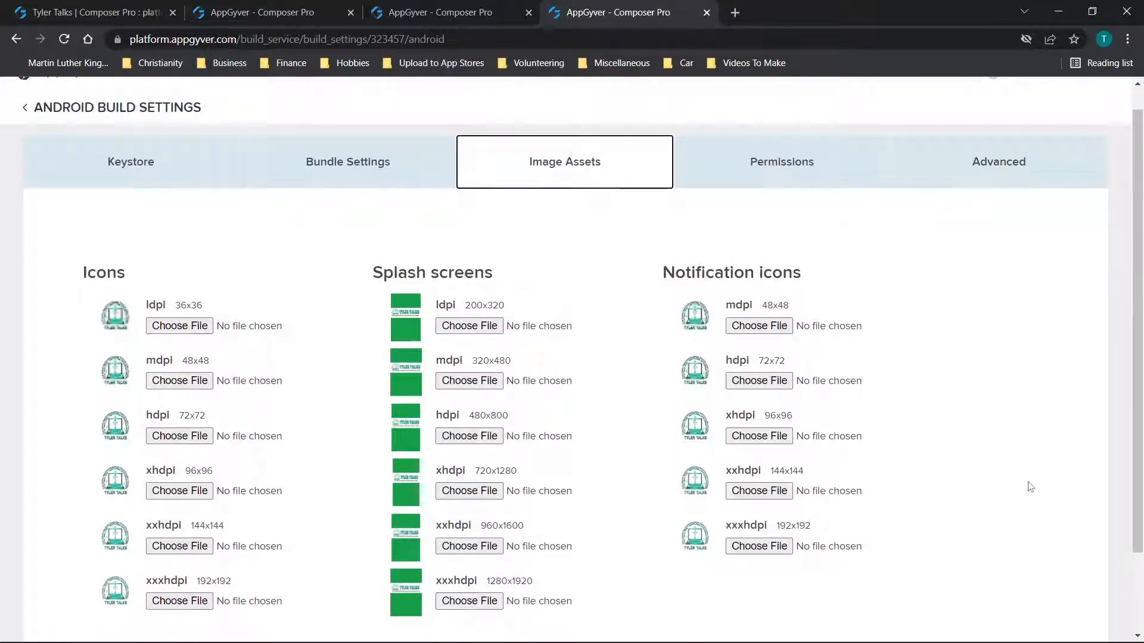
pyautogui.scroll(-3)
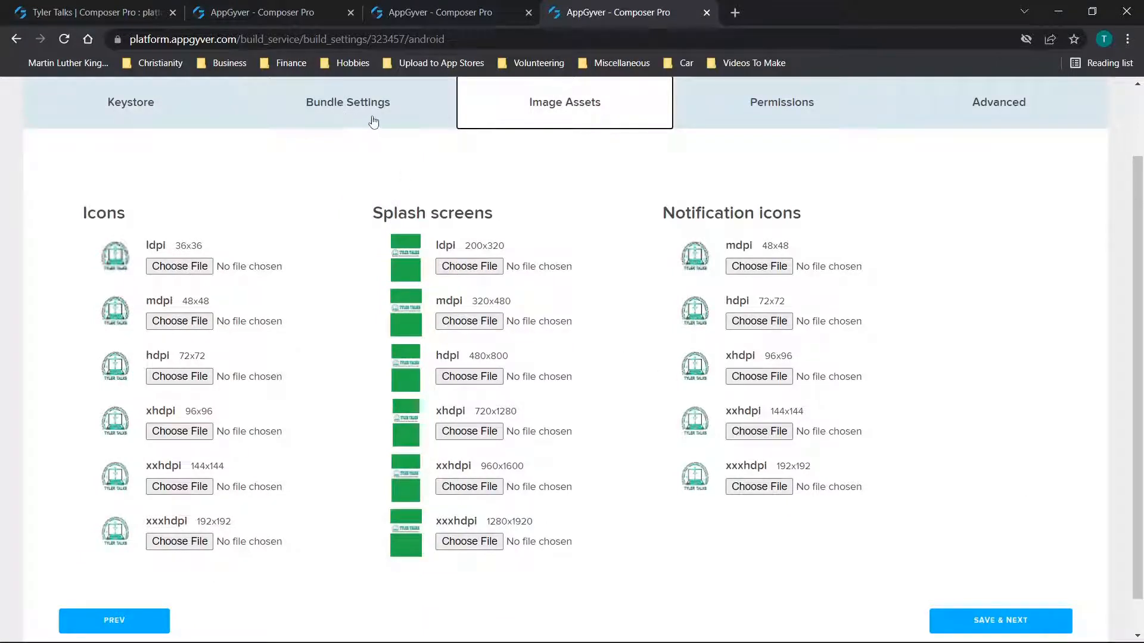
pyautogui.moveTo(926, 102)
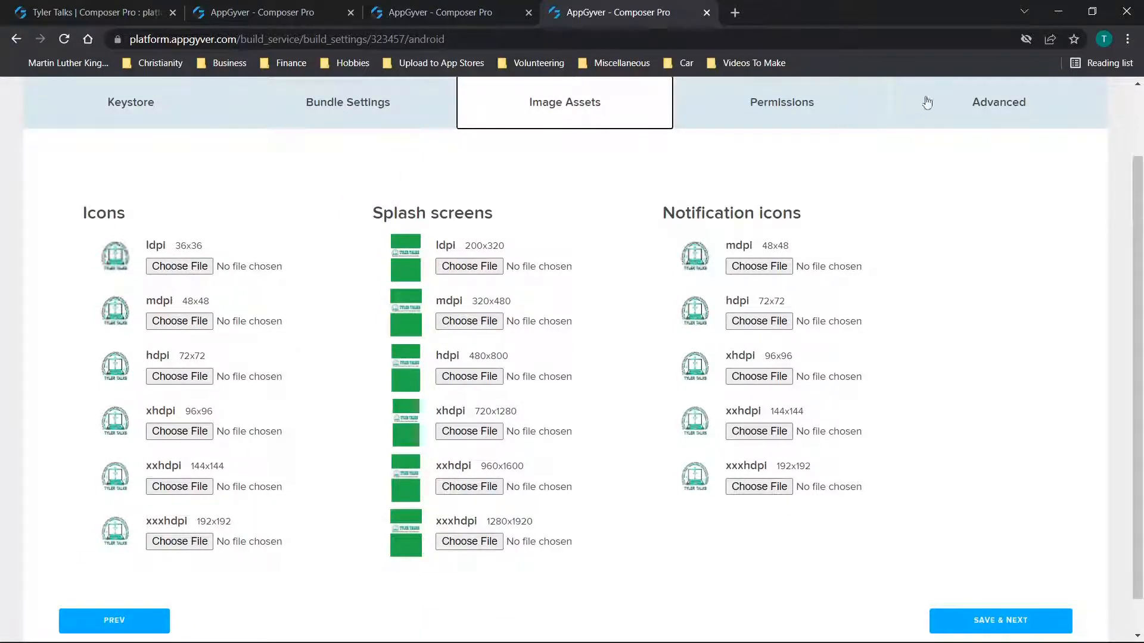
pyautogui.scroll(3)
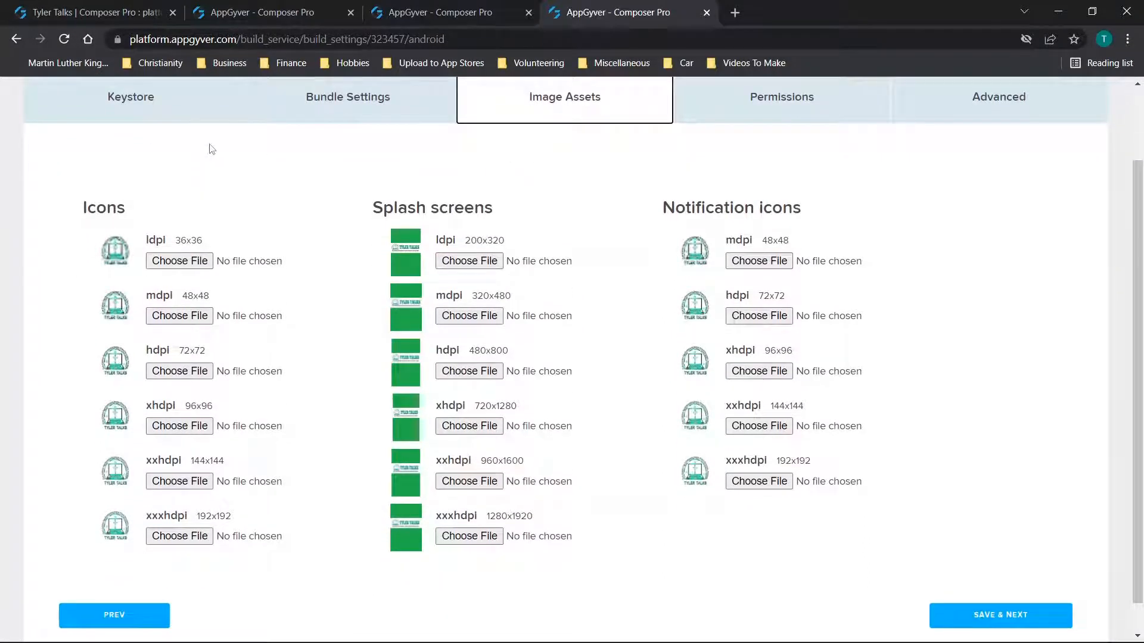
pyautogui.moveTo(554, 115)
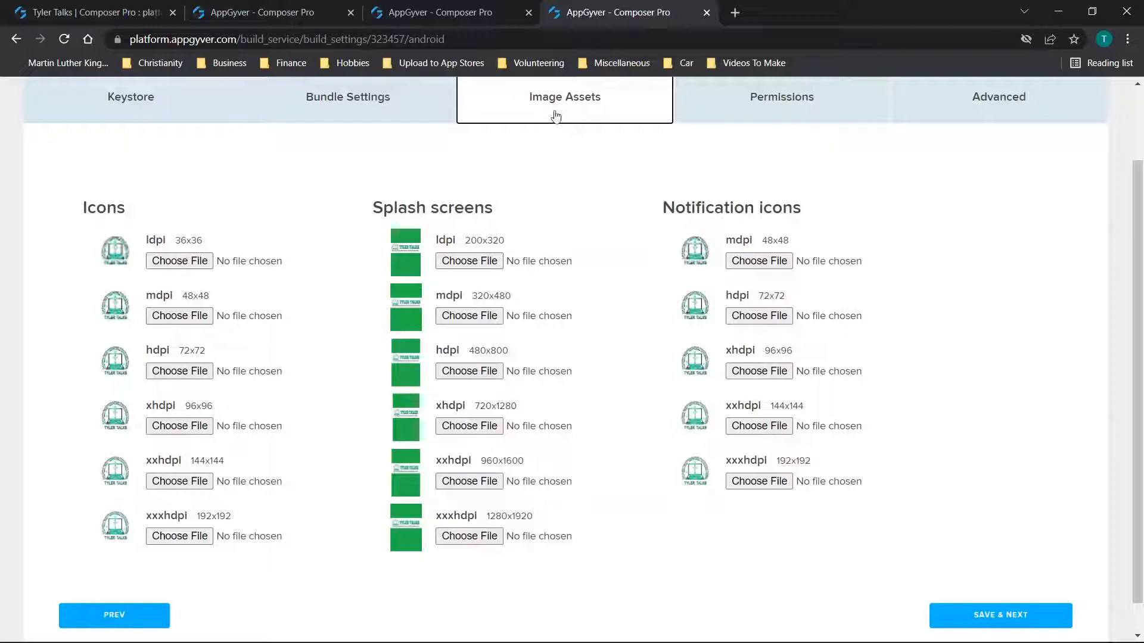
pyautogui.moveTo(469, 370)
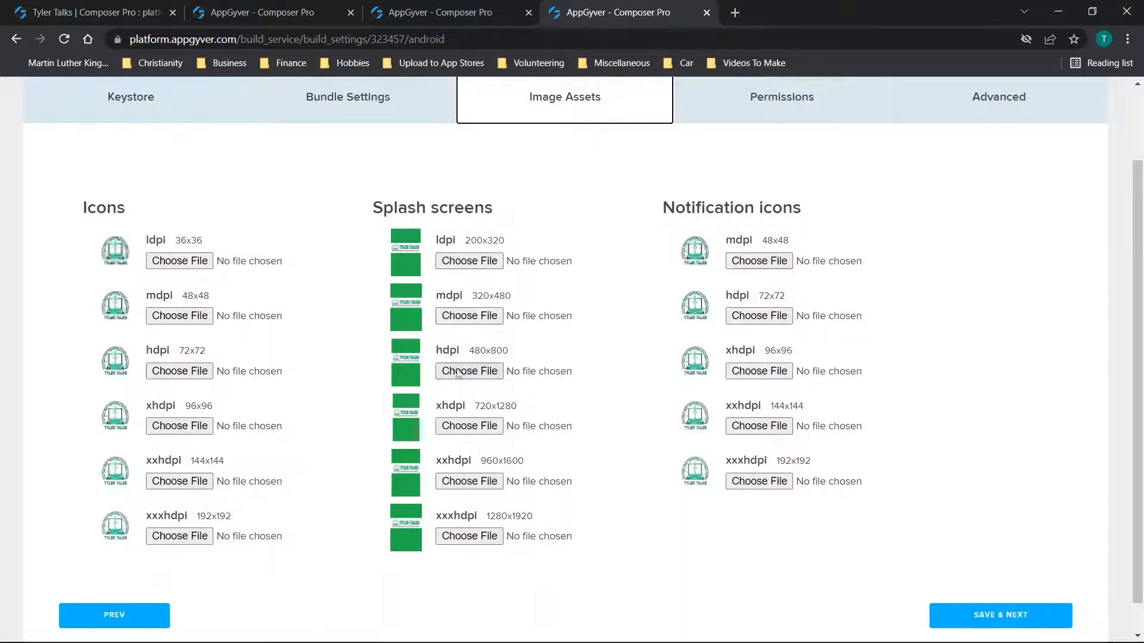
pyautogui.moveTo(329, 245)
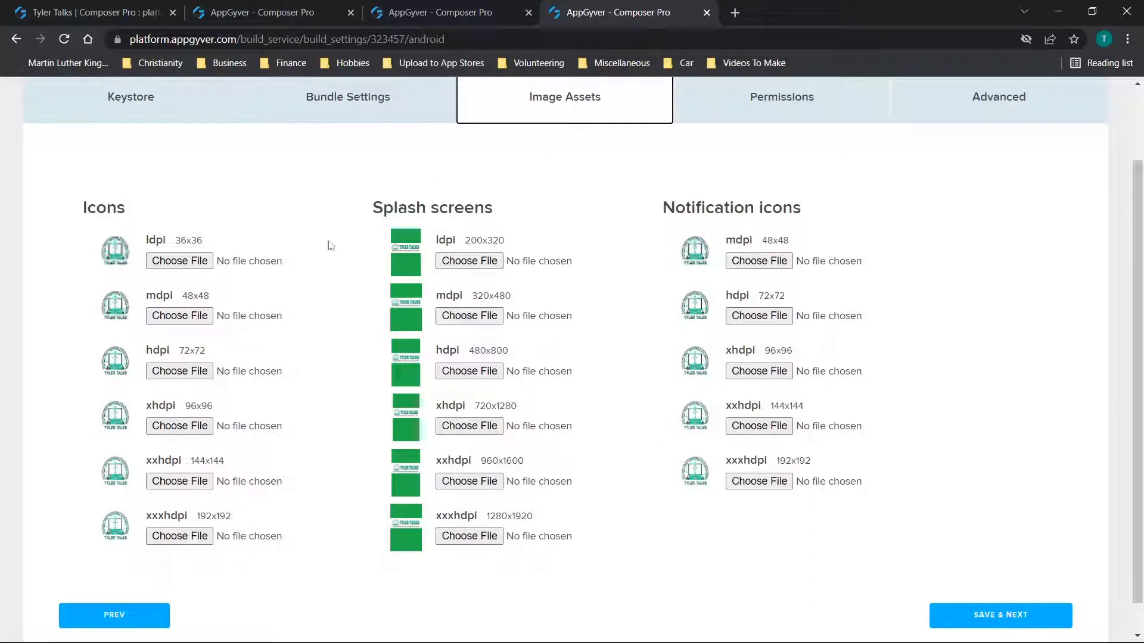
pyautogui.moveTo(516, 503)
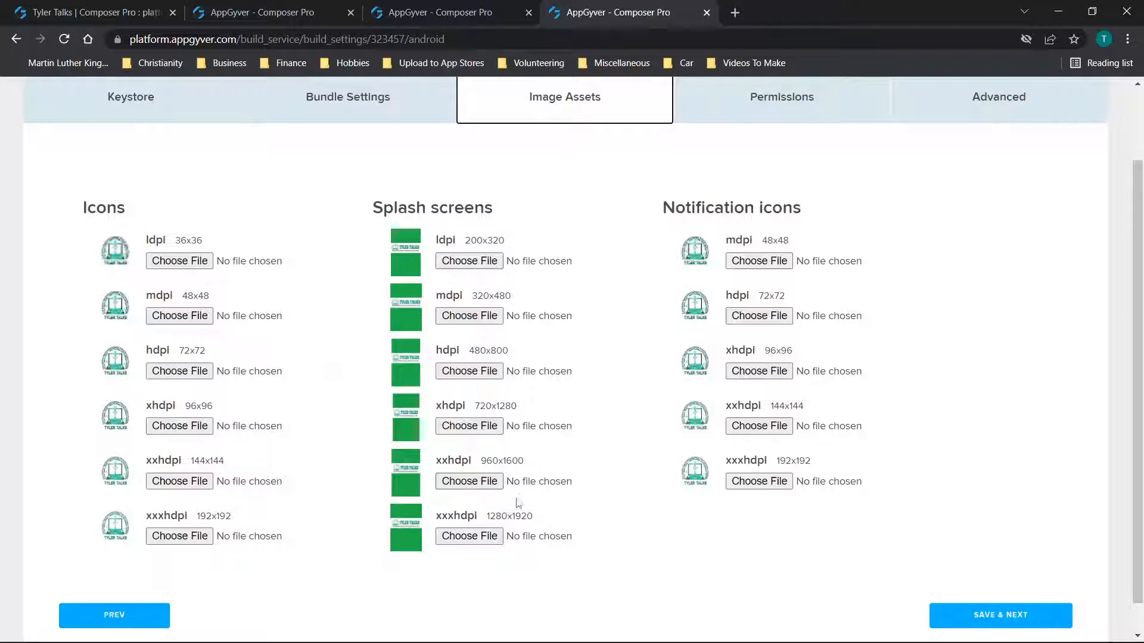
pyautogui.moveTo(535, 522)
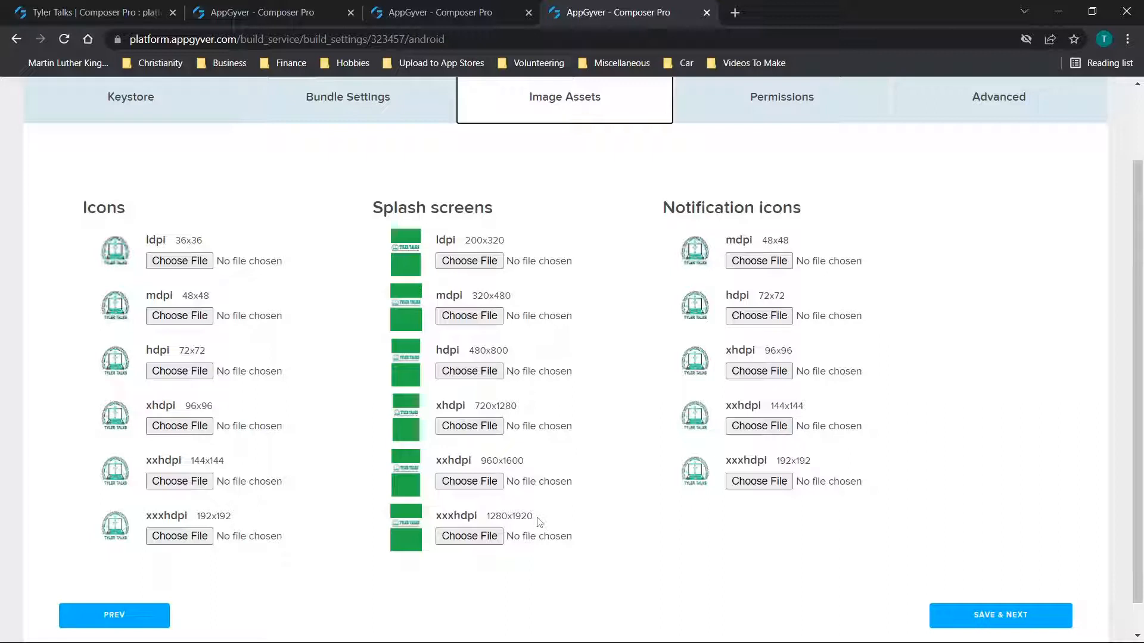
pyautogui.moveTo(489, 517)
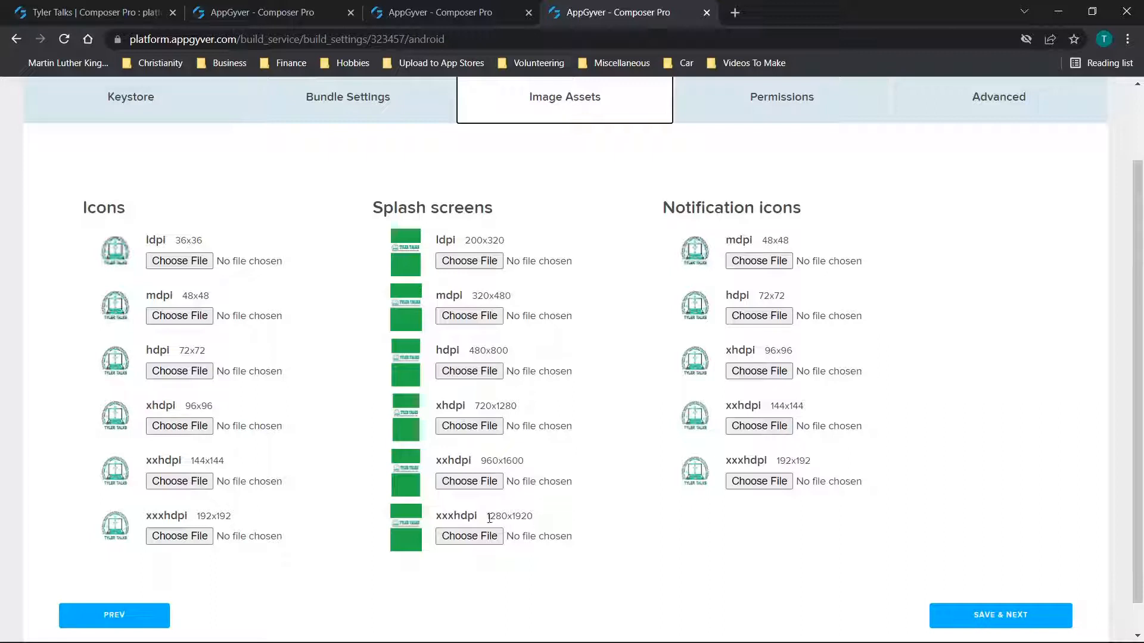
# Highlight the 1280x1920 splash screen size, then deselect it.
pyautogui.doubleClick(509, 516)
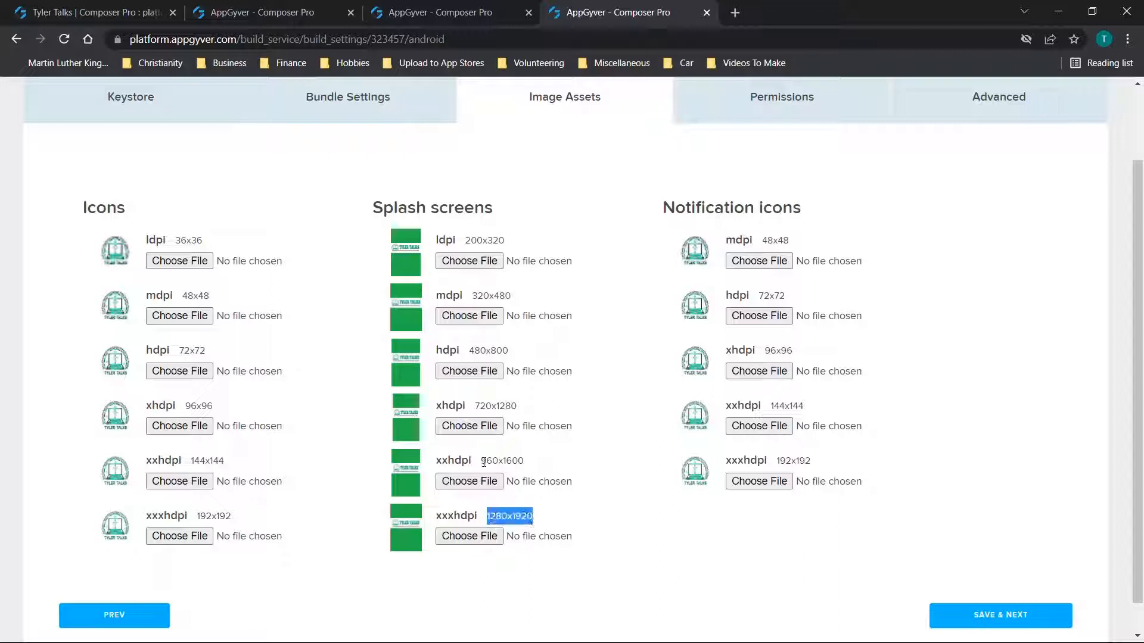
pyautogui.click(544, 469)
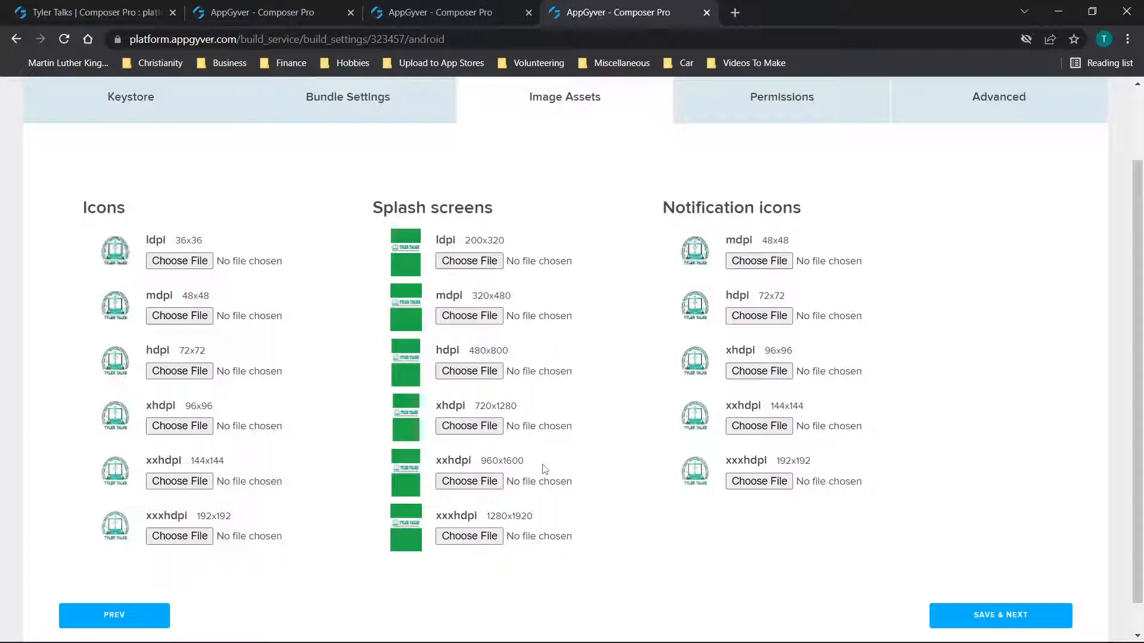
pyautogui.moveTo(431, 234)
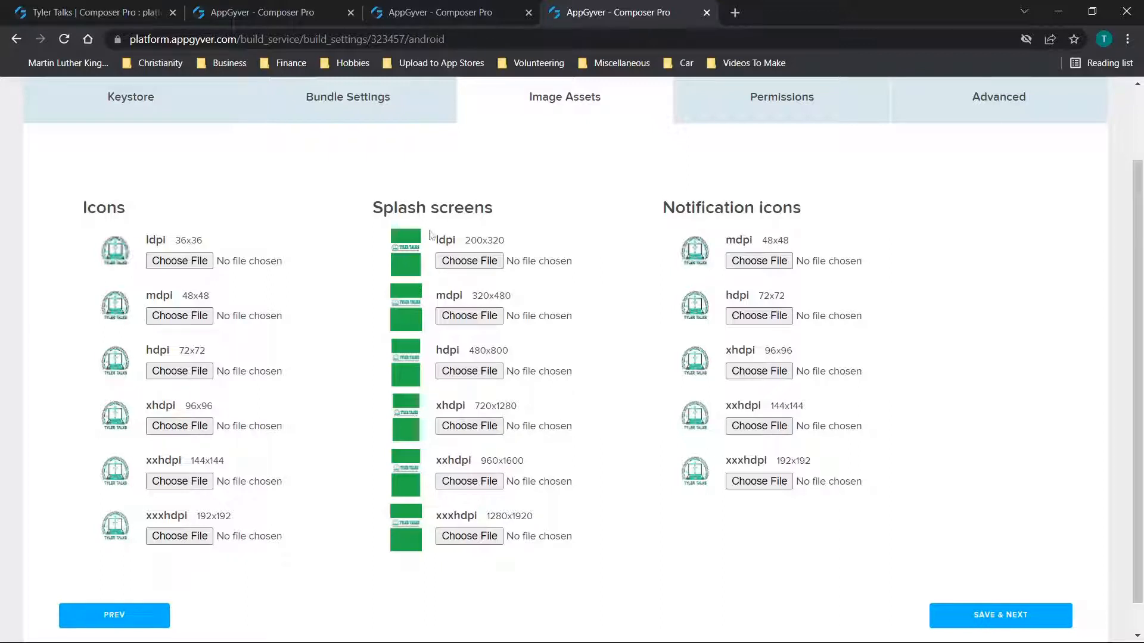
pyautogui.moveTo(399, 302)
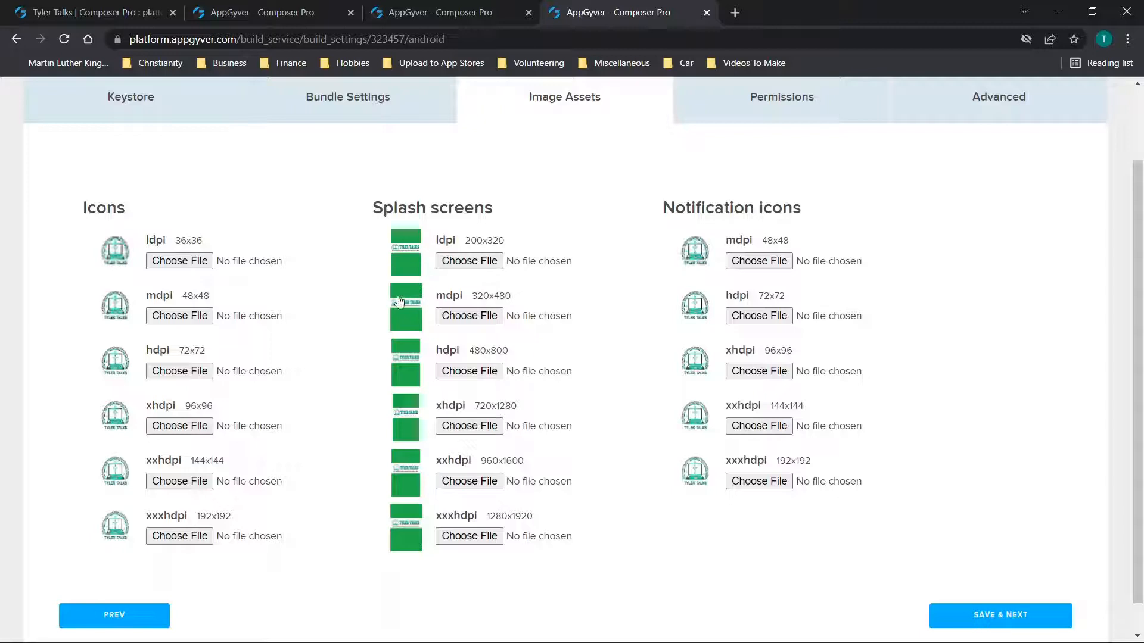
pyautogui.moveTo(365, 287)
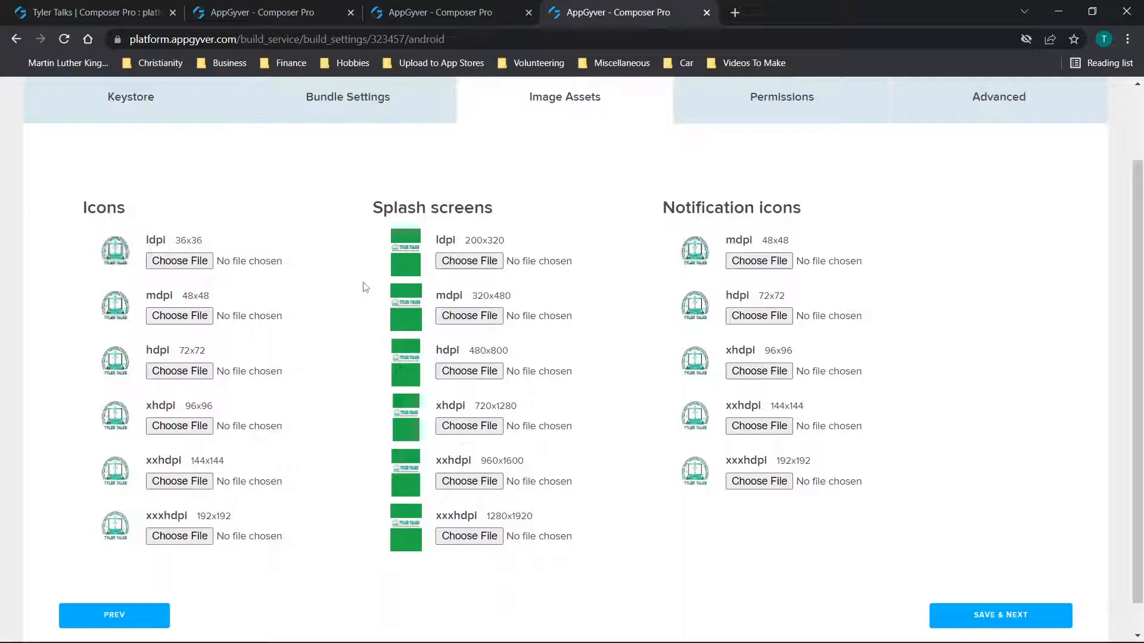
pyautogui.moveTo(722, 249)
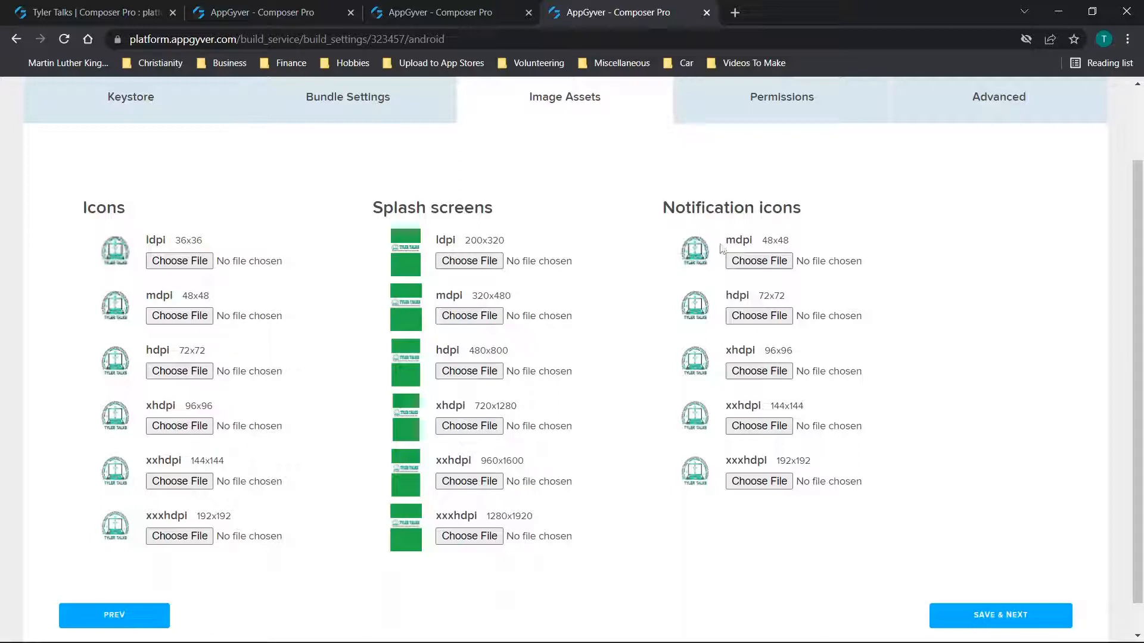
pyautogui.moveTo(126, 411)
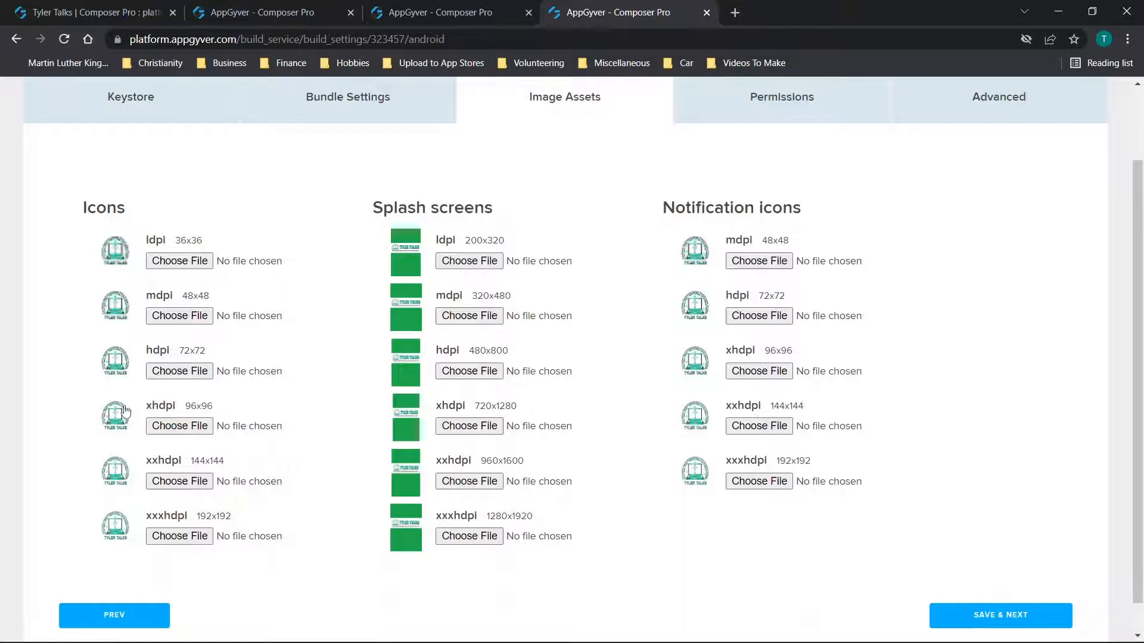
pyautogui.moveTo(115, 418)
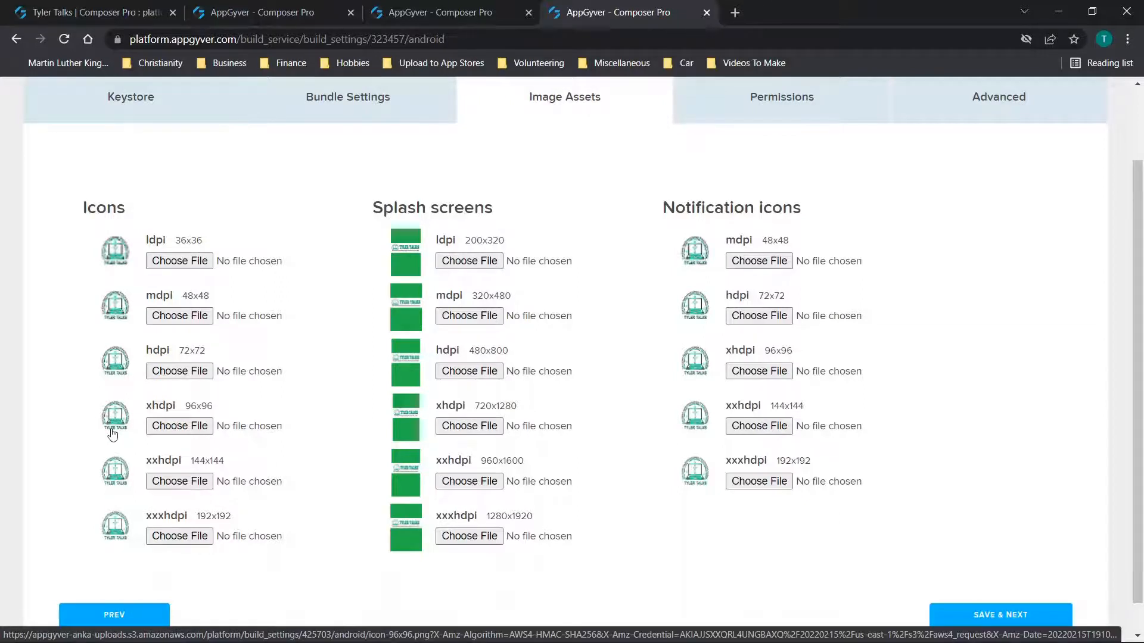
pyautogui.moveTo(405, 409)
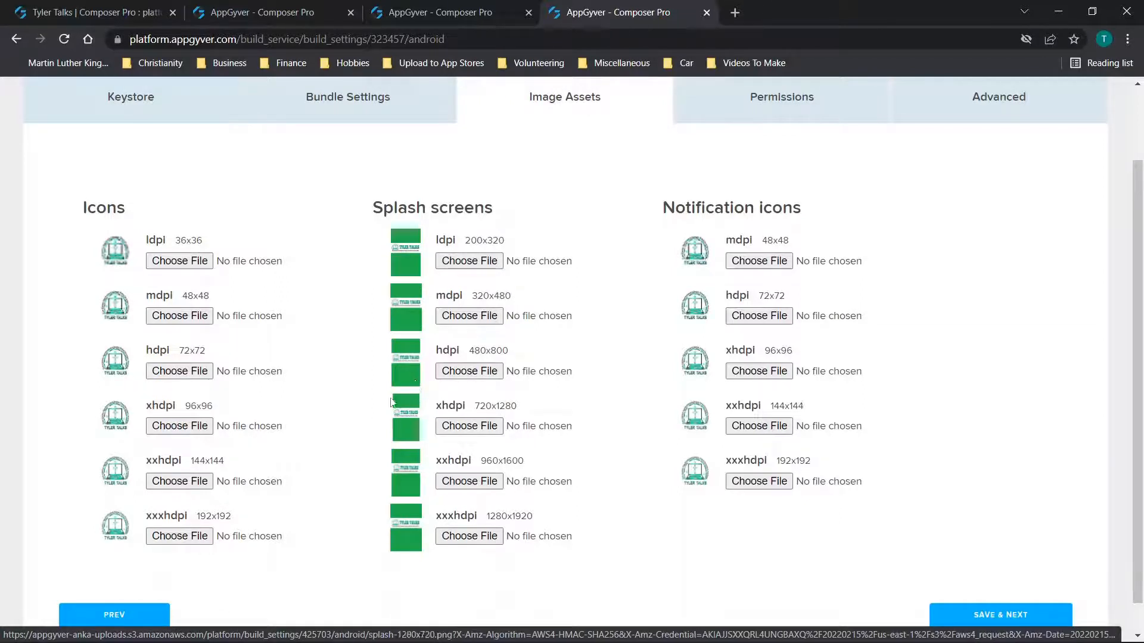
pyautogui.moveTo(385, 412)
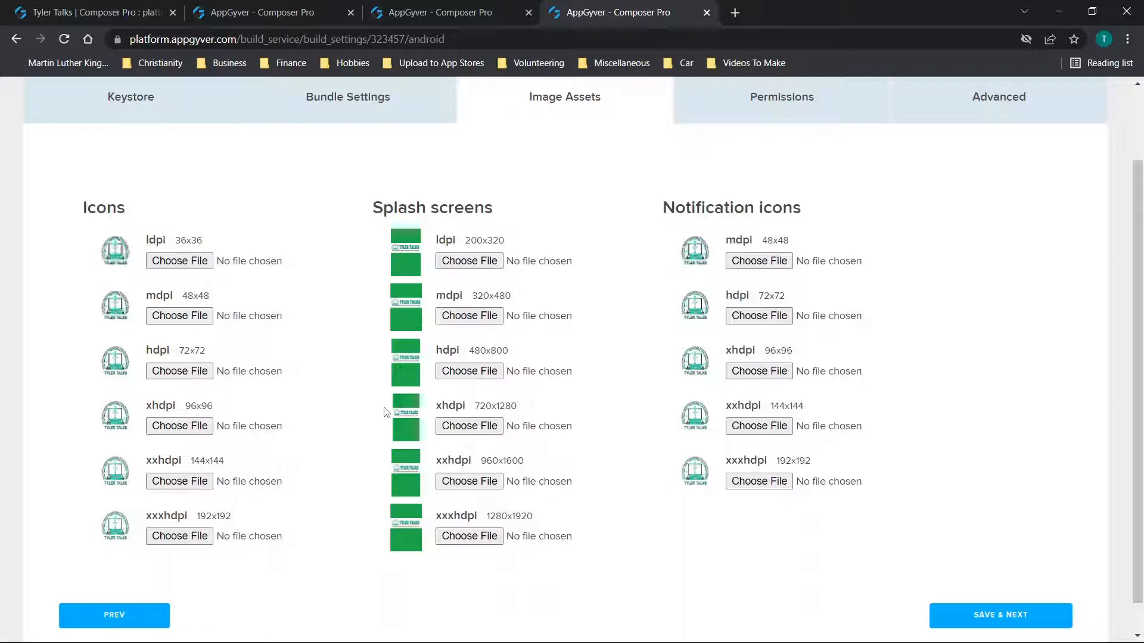
pyautogui.moveTo(493, 401)
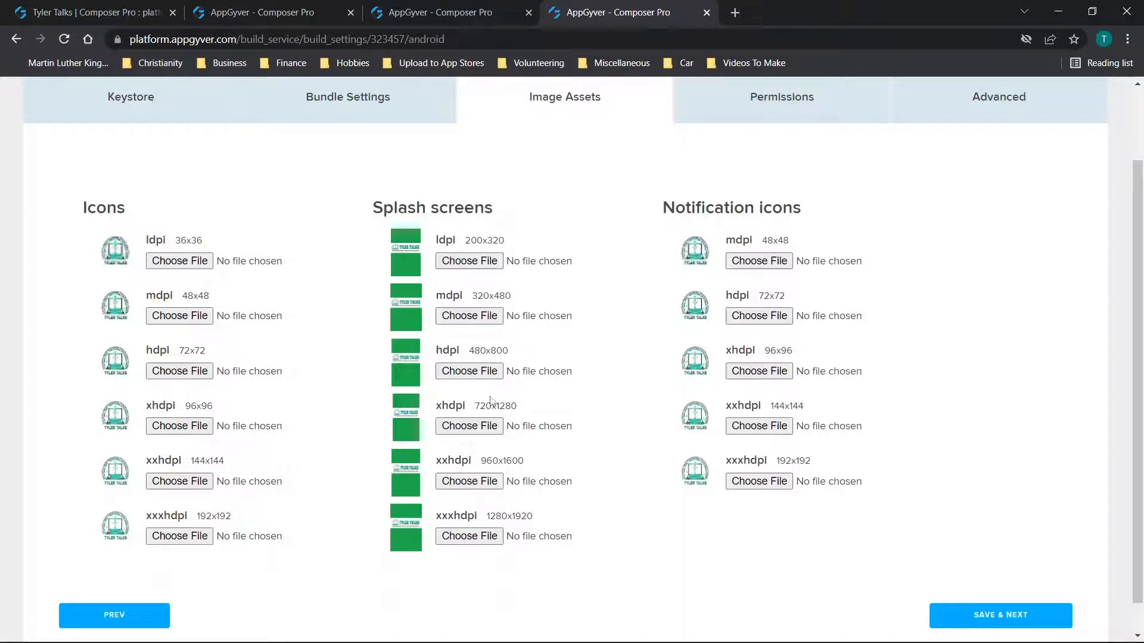
pyautogui.moveTo(524, 285)
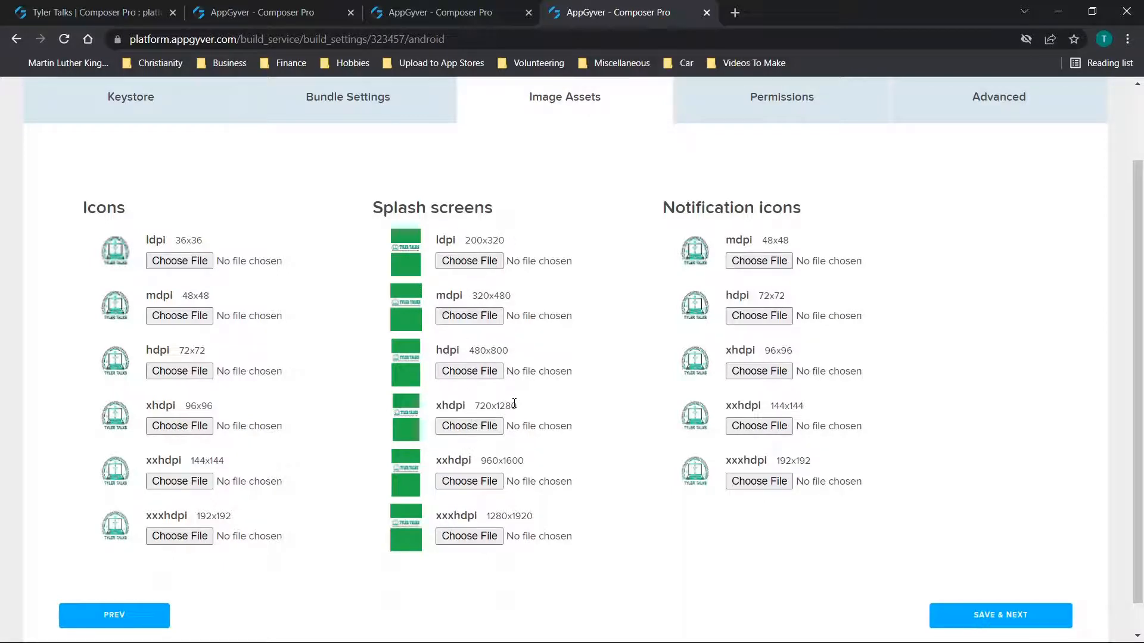
pyautogui.moveTo(540, 472)
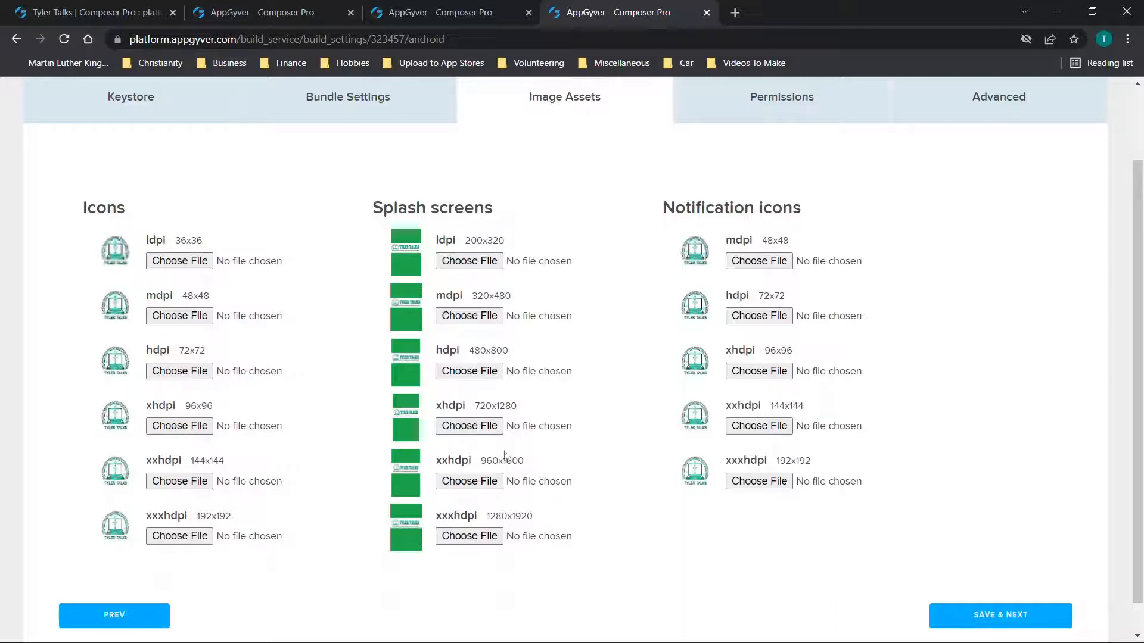
pyautogui.moveTo(336, 446)
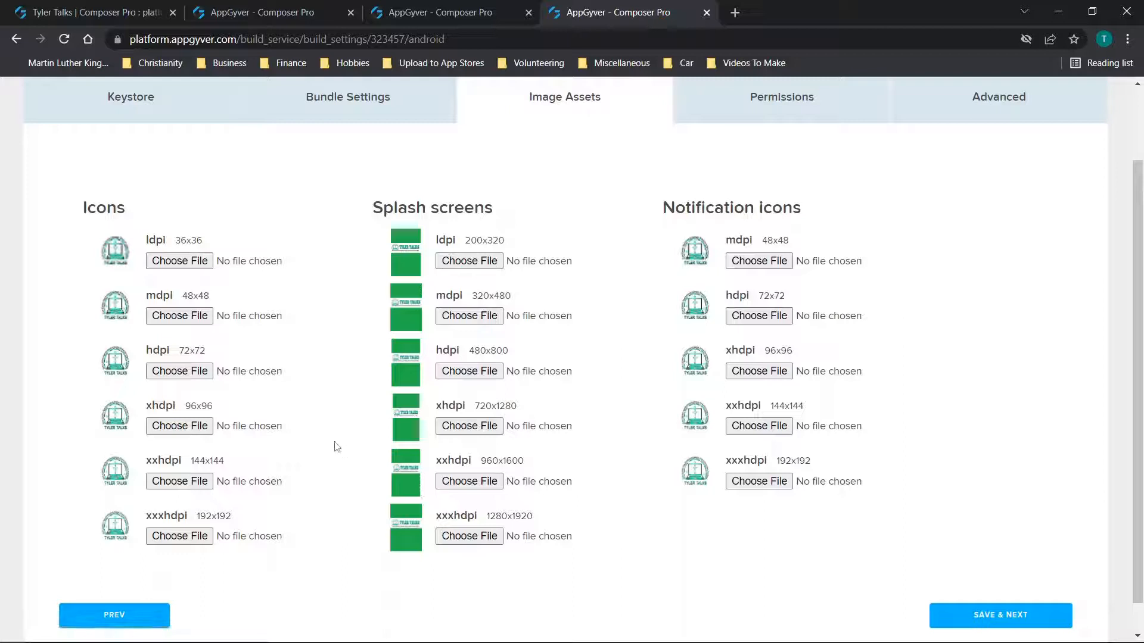
pyautogui.moveTo(769, 239)
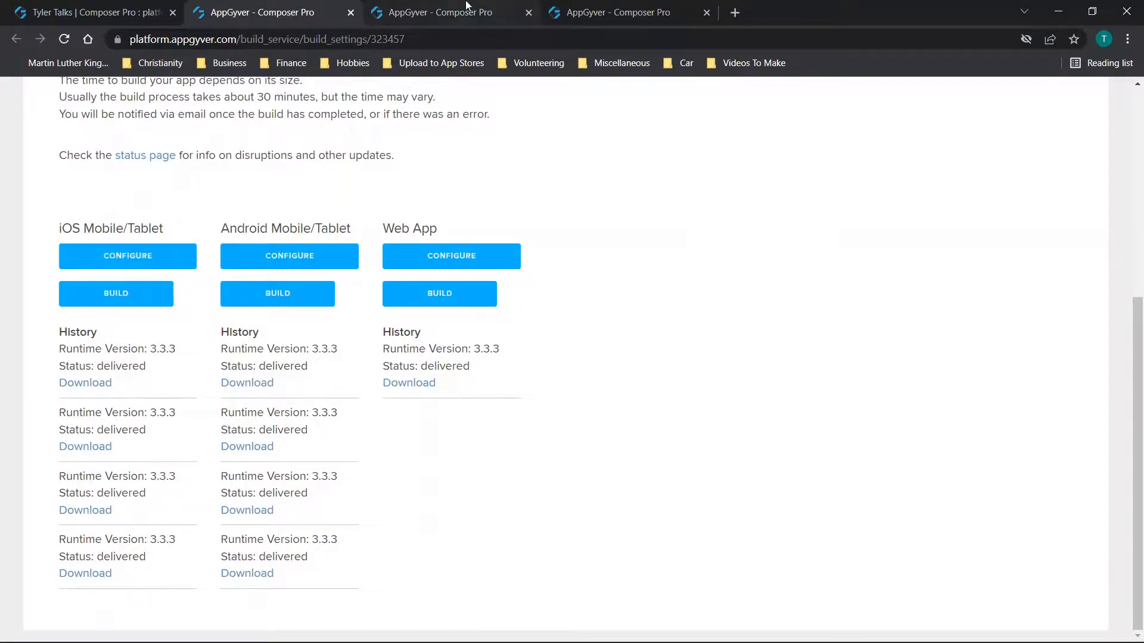
pyautogui.click(127, 256)
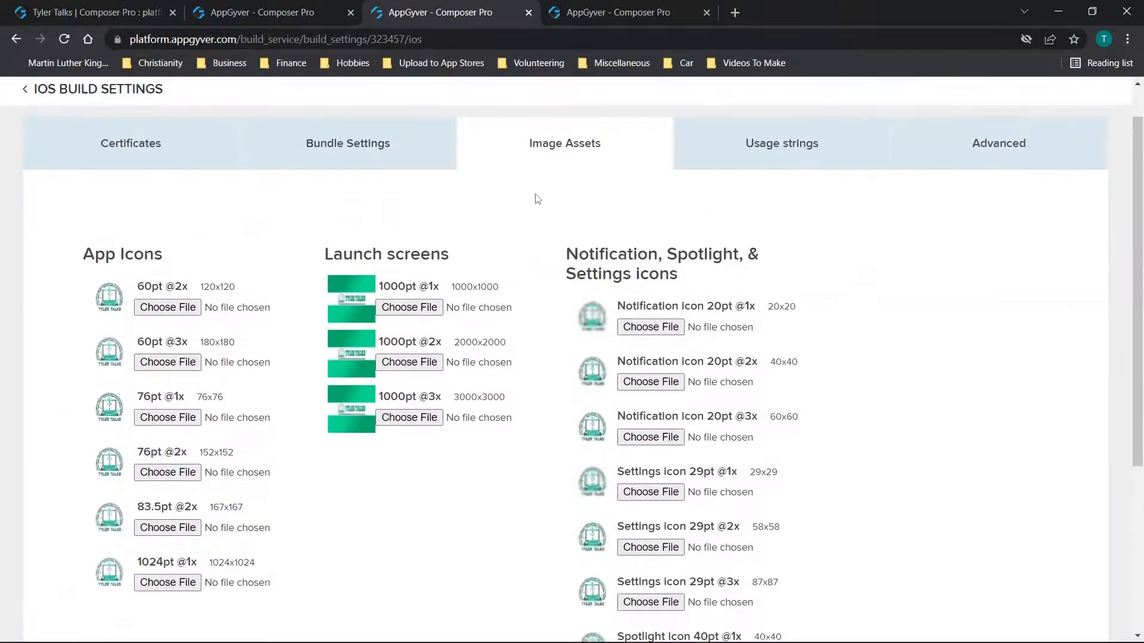
pyautogui.scroll(3)
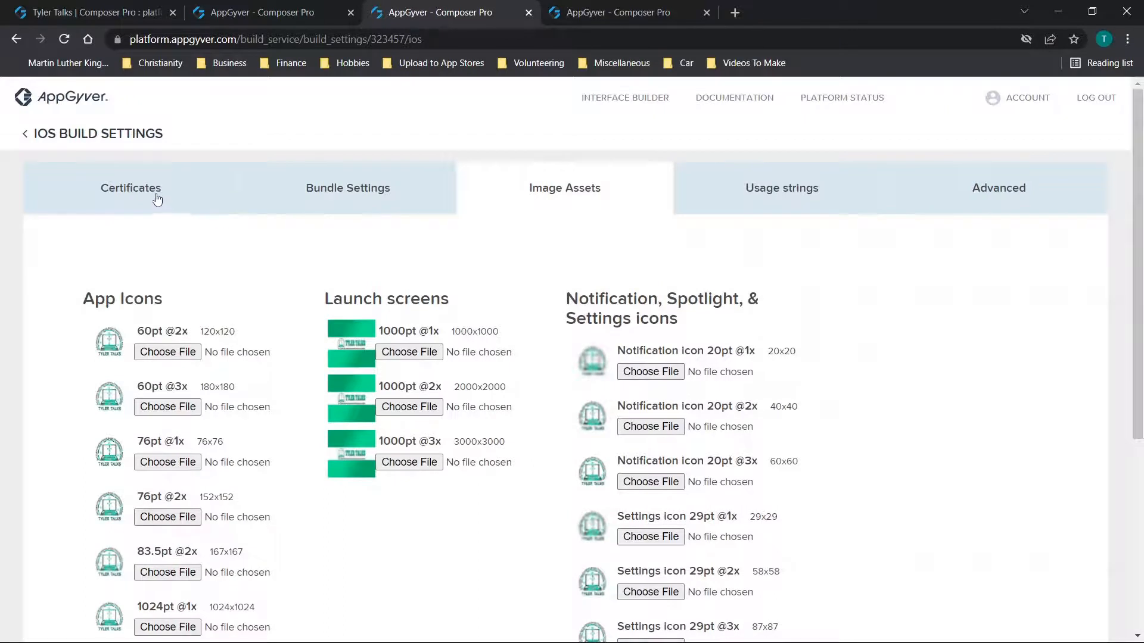
pyautogui.moveTo(584, 404)
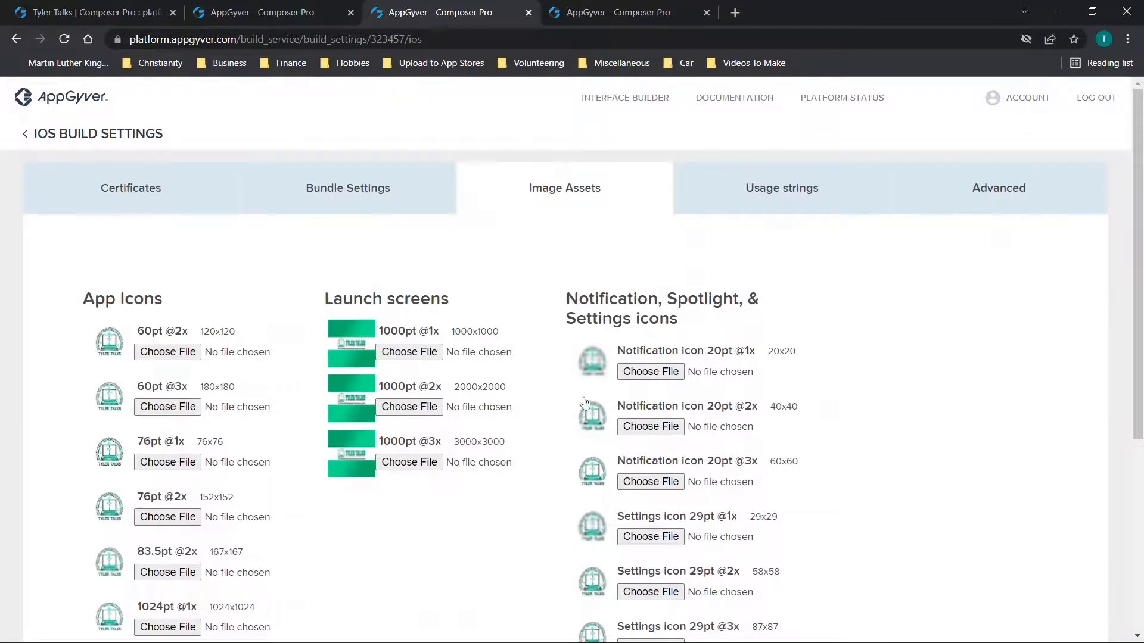
pyautogui.scroll(-3)
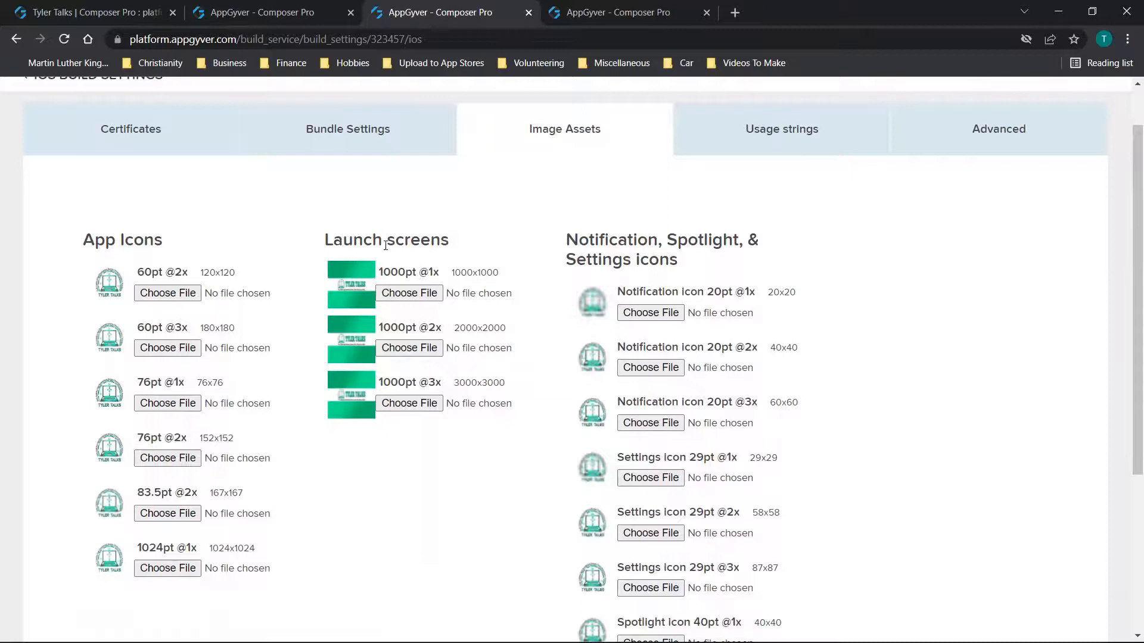
pyautogui.moveTo(481, 316)
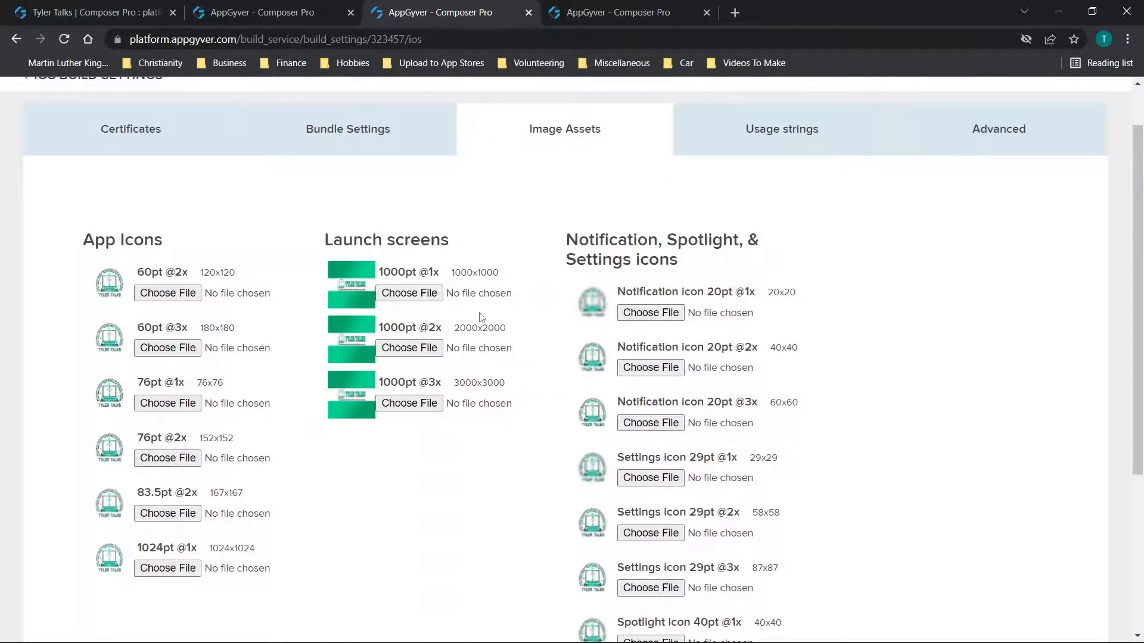
pyautogui.moveTo(513, 458)
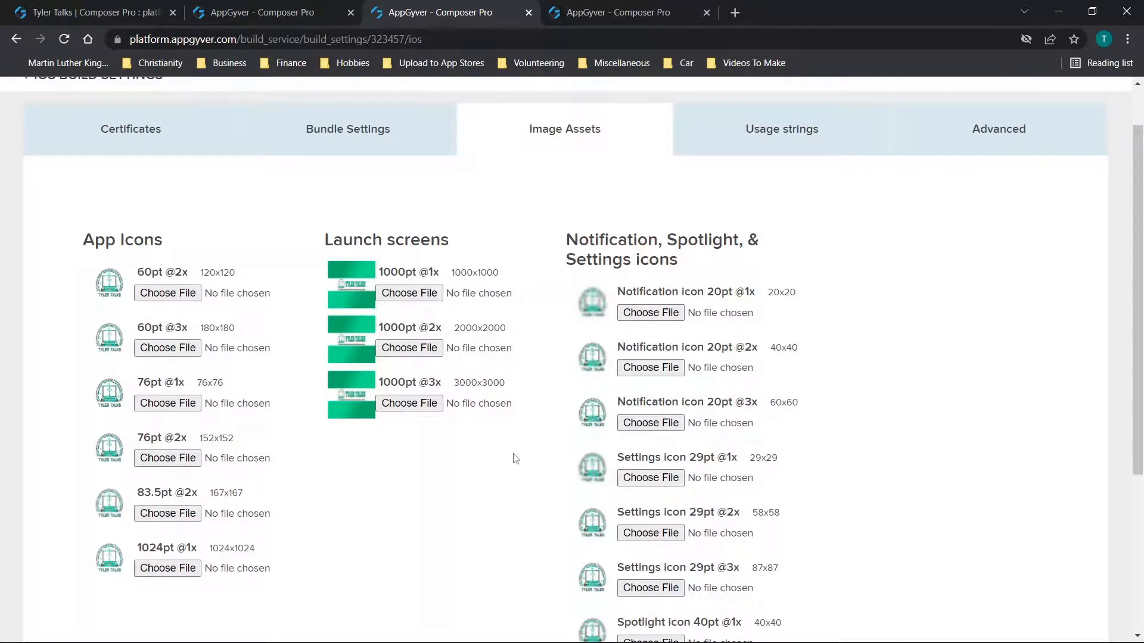
pyautogui.scroll(-3)
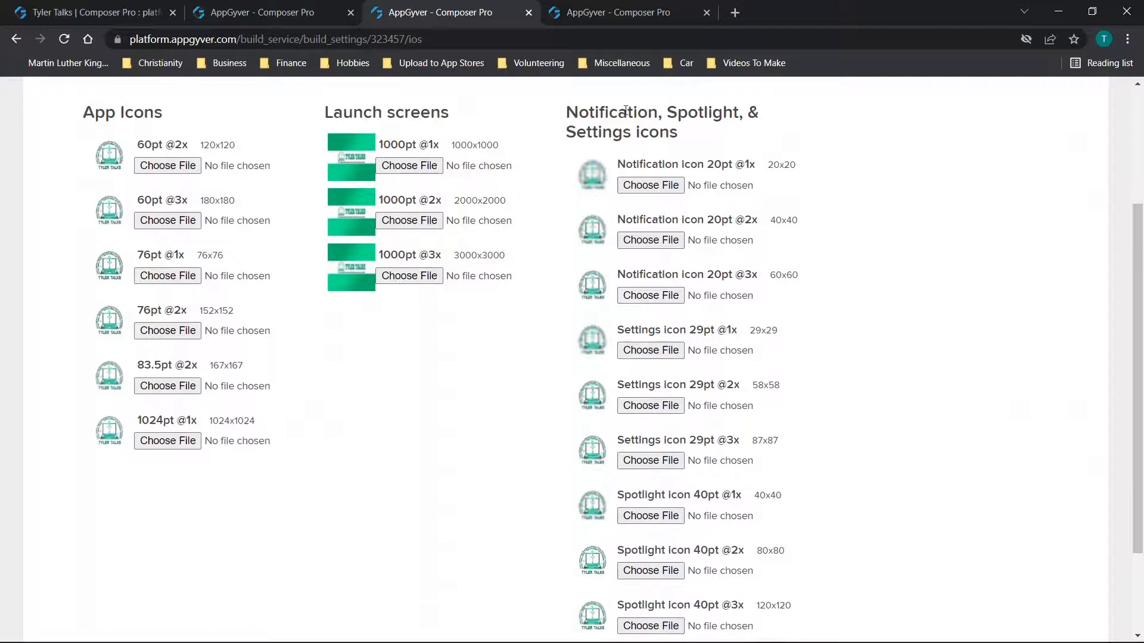
pyautogui.moveTo(246, 127)
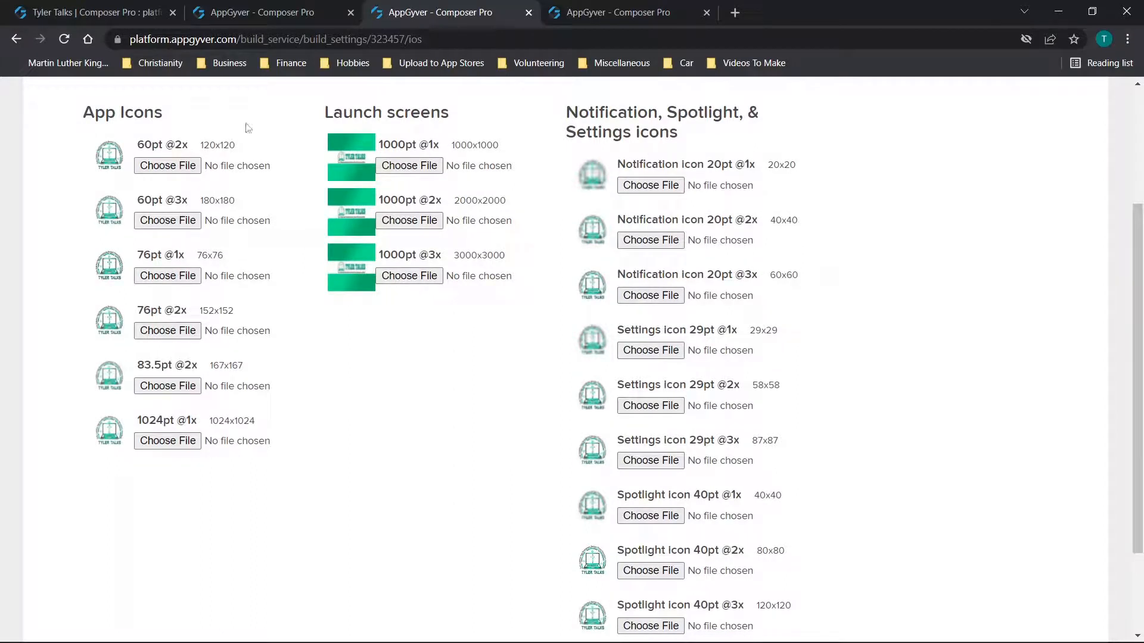
pyautogui.moveTo(351, 380)
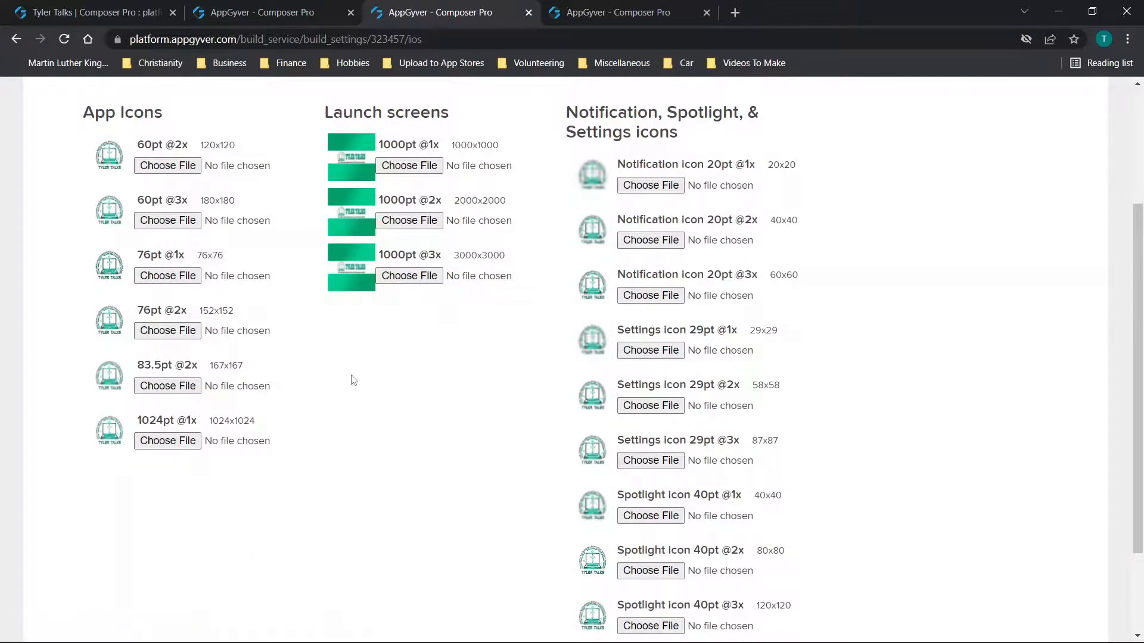
pyautogui.scroll(-3)
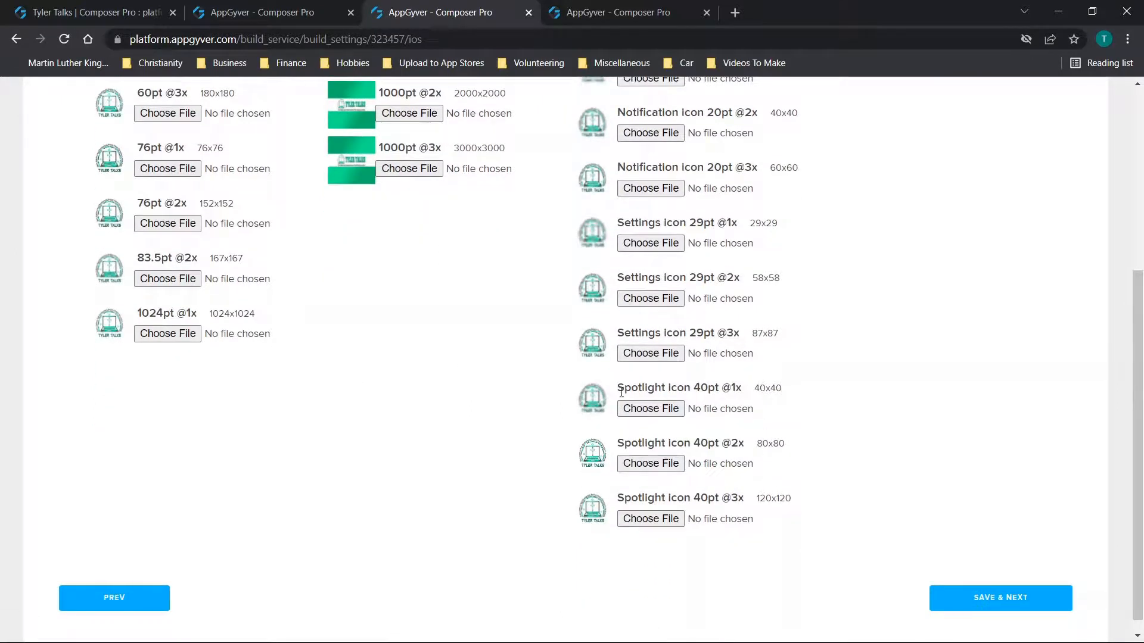
pyautogui.scroll(3)
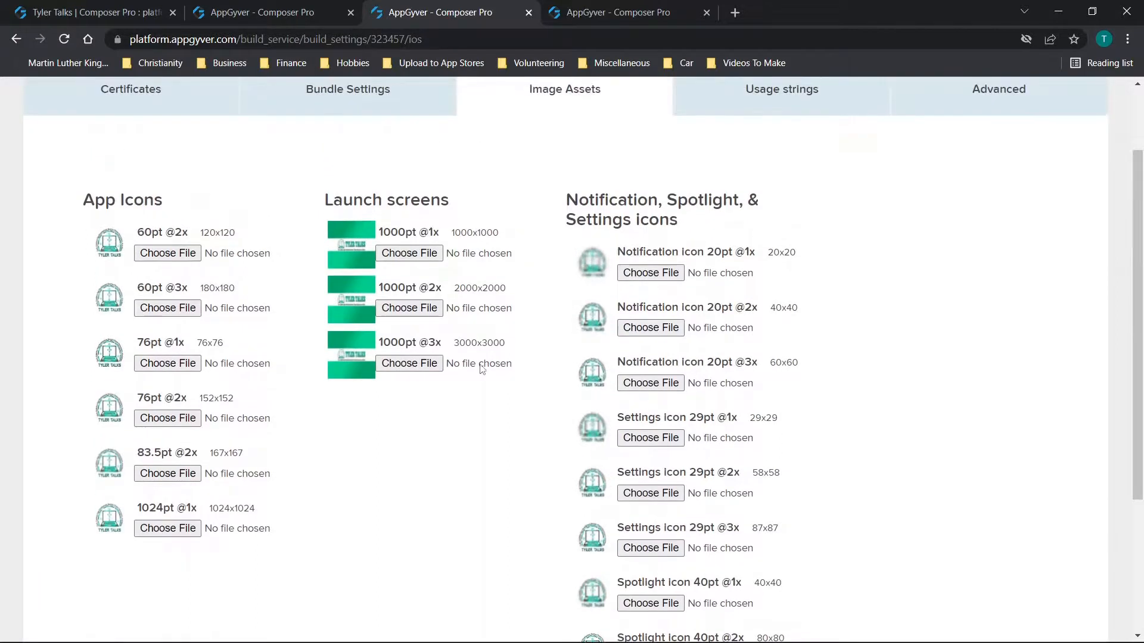
pyautogui.moveTo(478, 363)
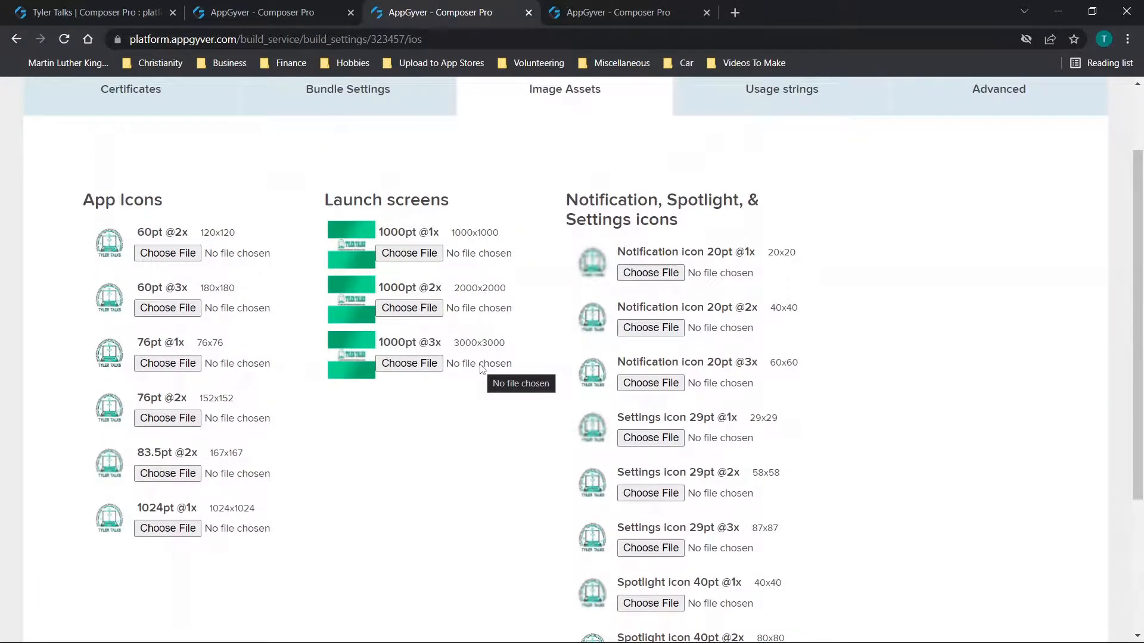
pyautogui.moveTo(529, 408)
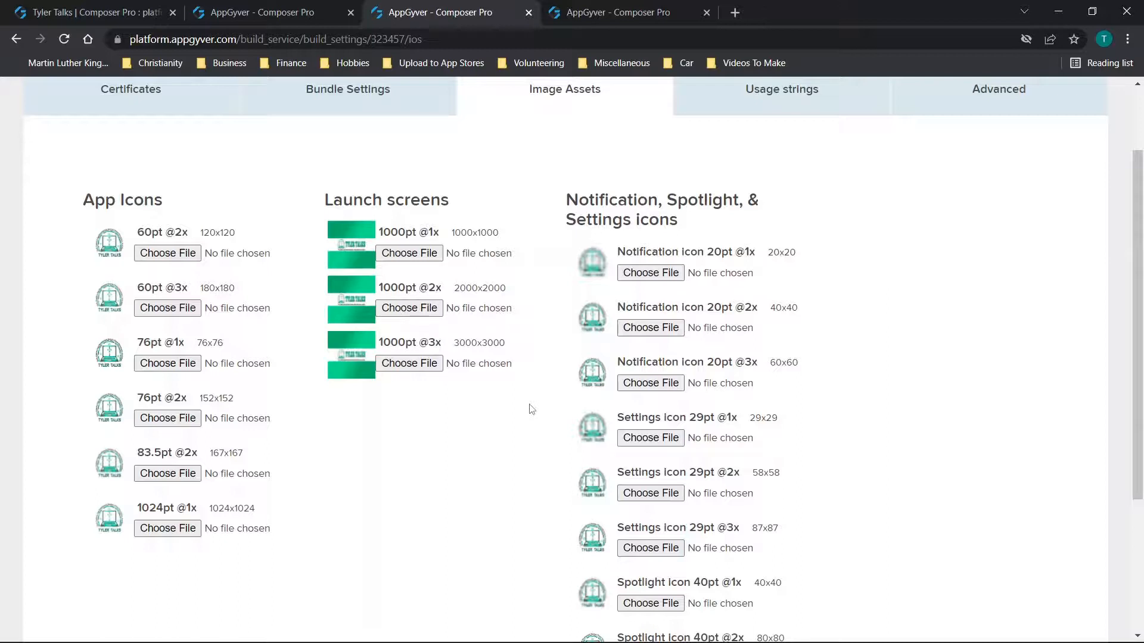
pyautogui.moveTo(357, 443)
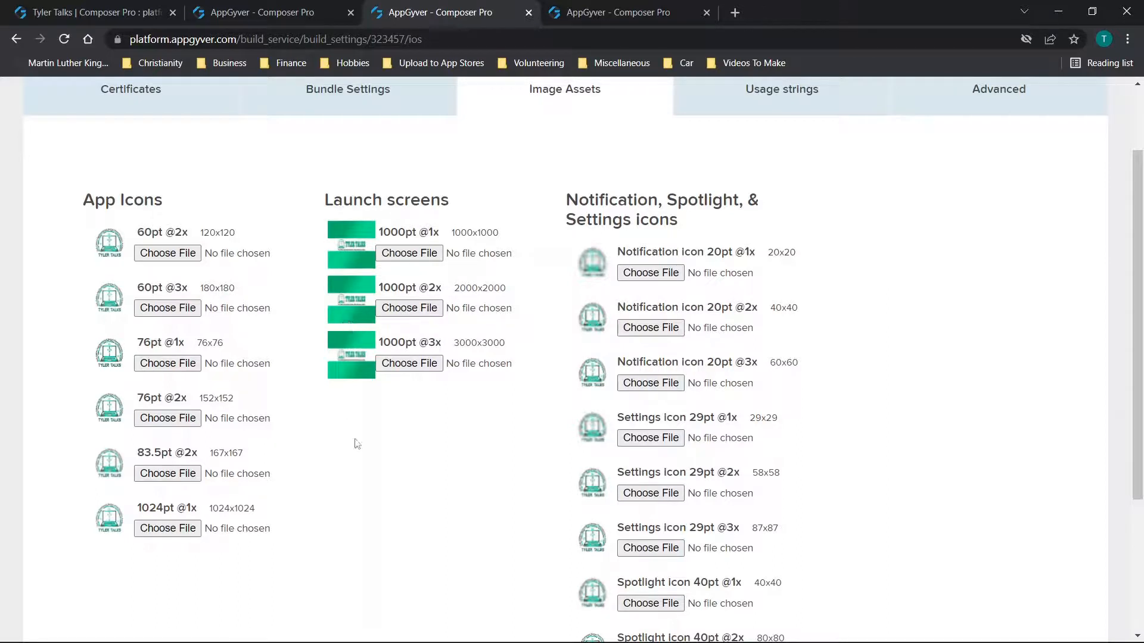
pyautogui.moveTo(387, 459)
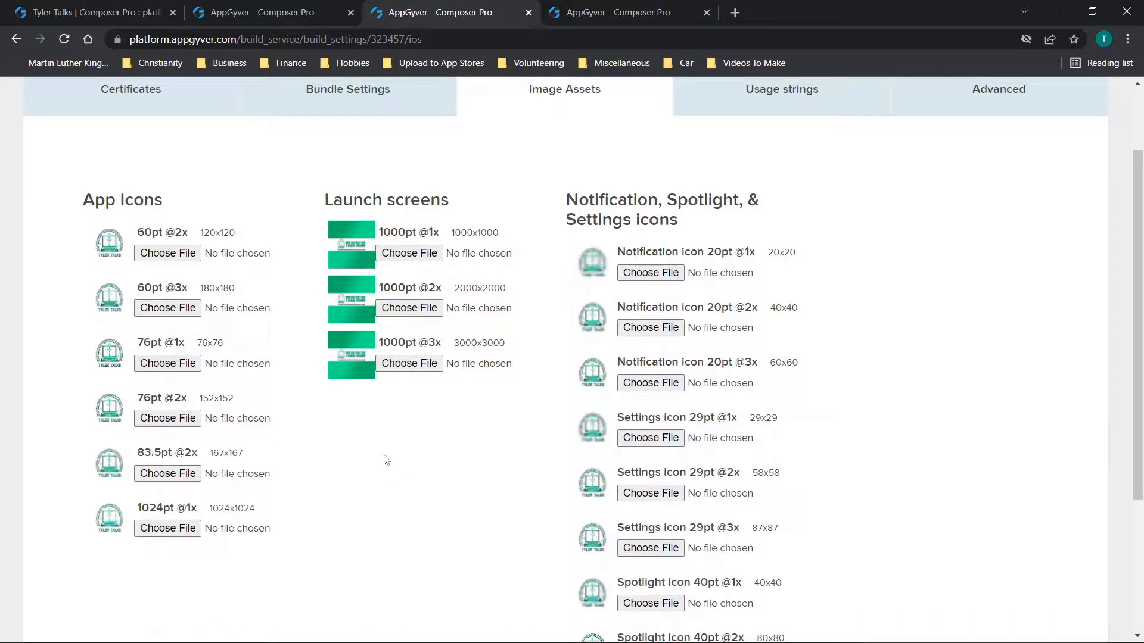
pyautogui.moveTo(534, 386)
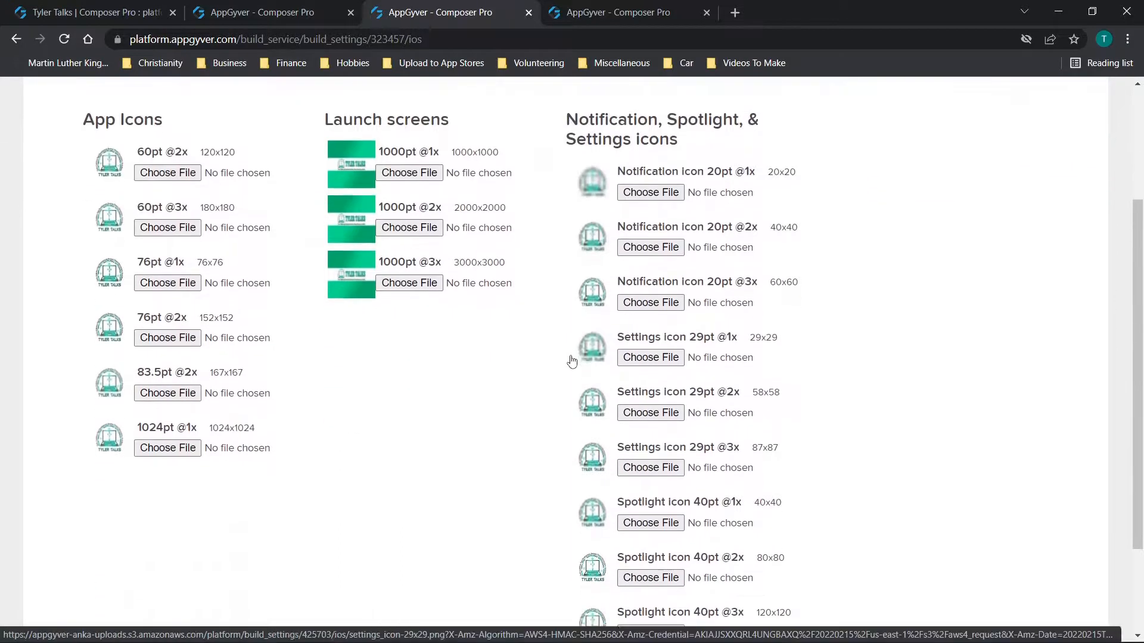
pyautogui.scroll(-3)
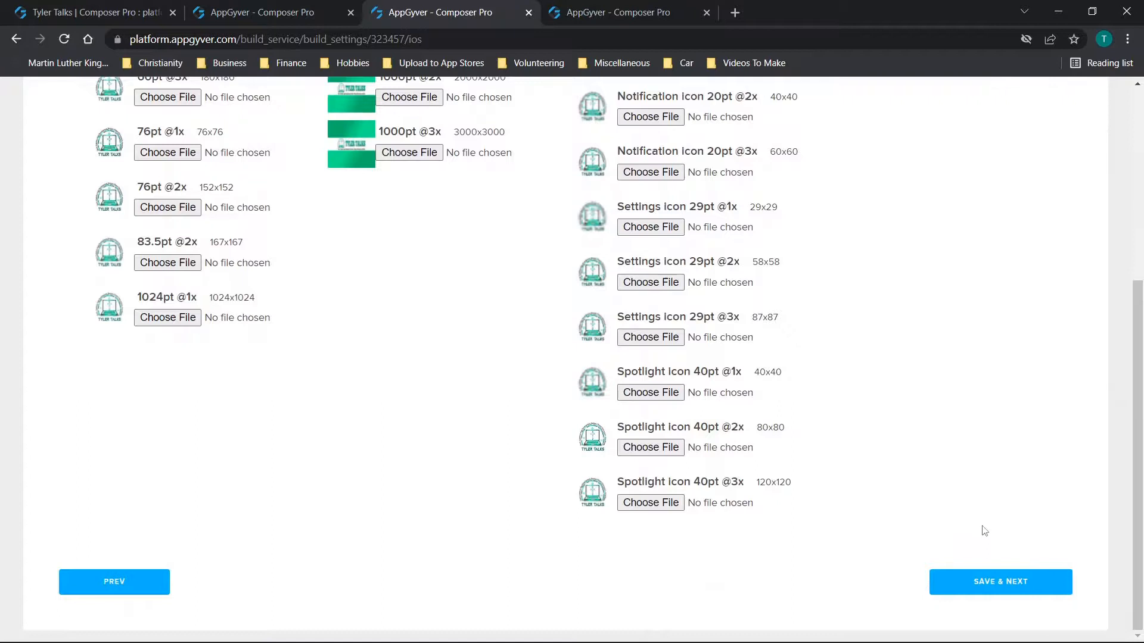
pyautogui.scroll(3)
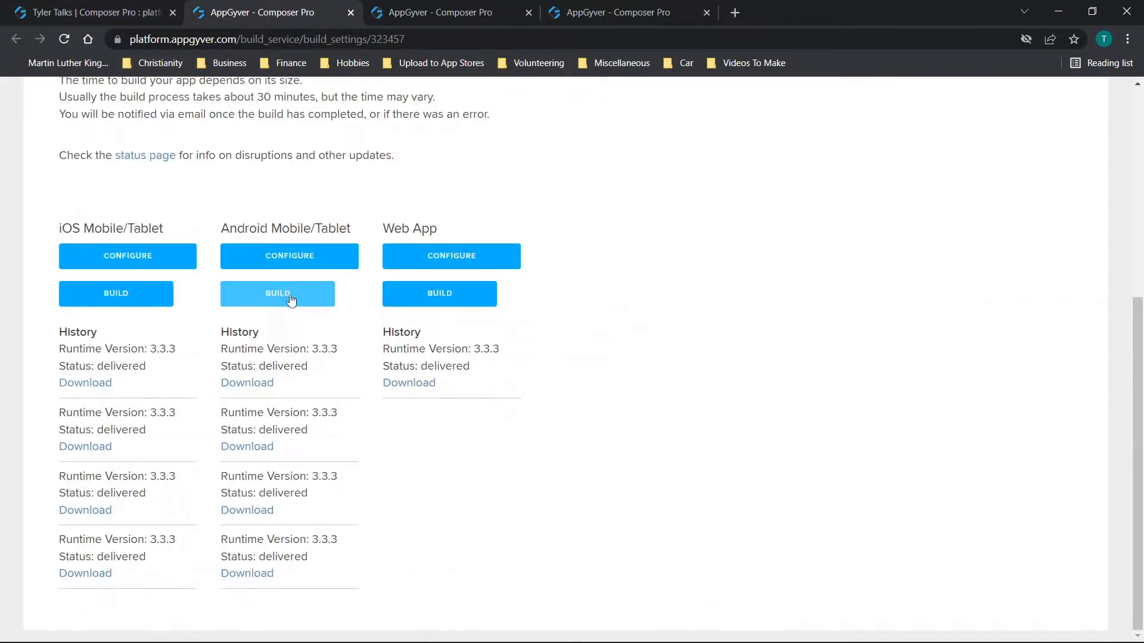
pyautogui.moveTo(289, 256)
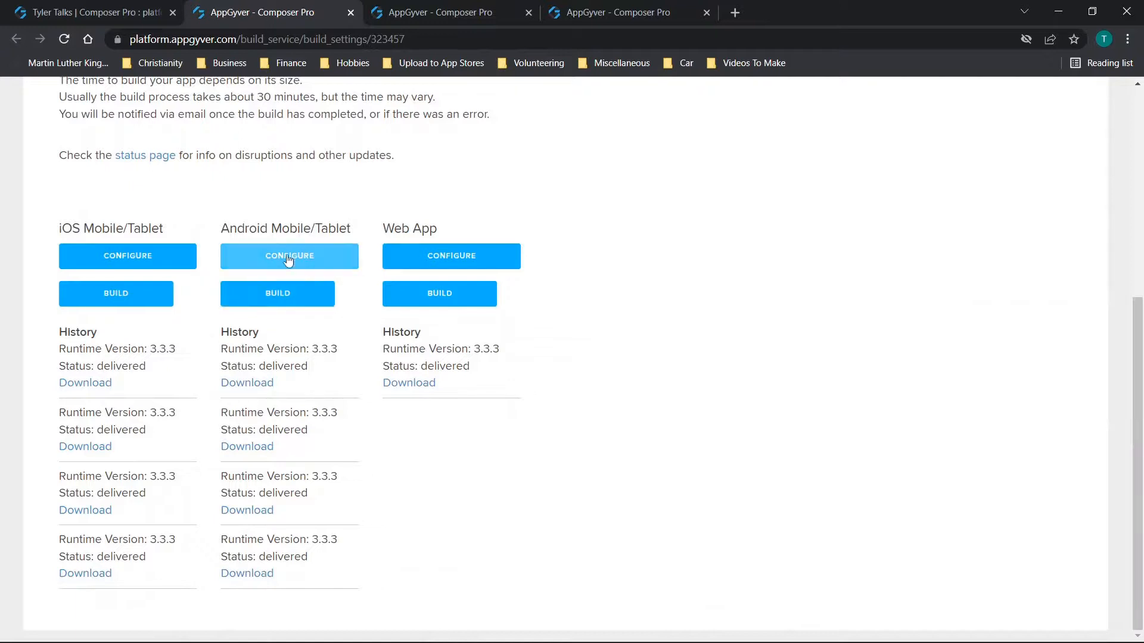
pyautogui.moveTo(311, 268)
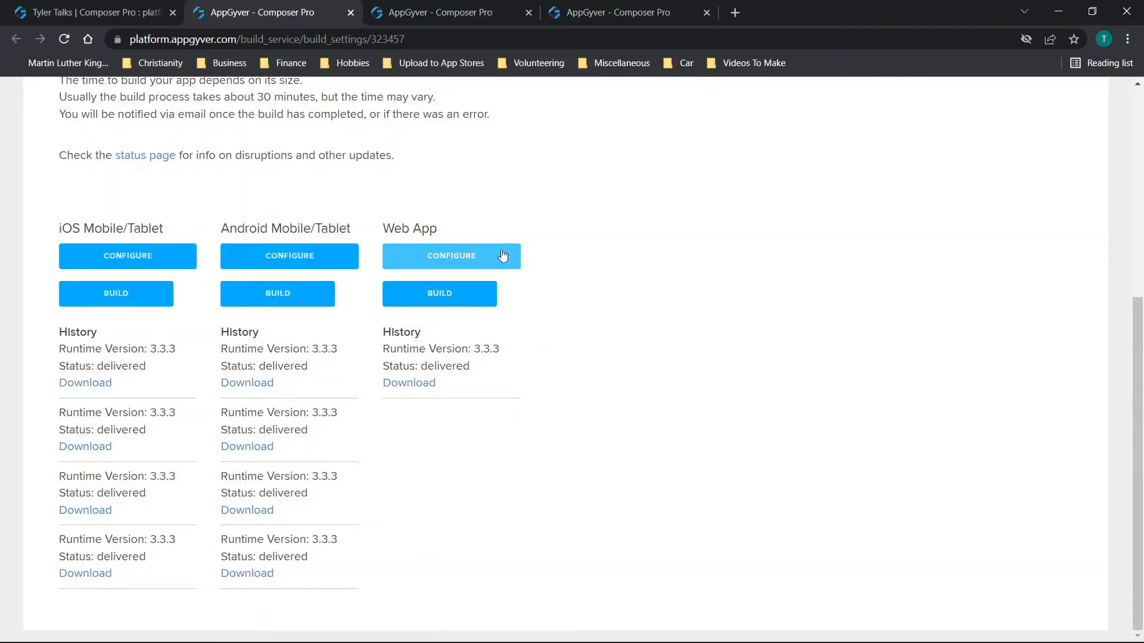
pyautogui.moveTo(95, 228)
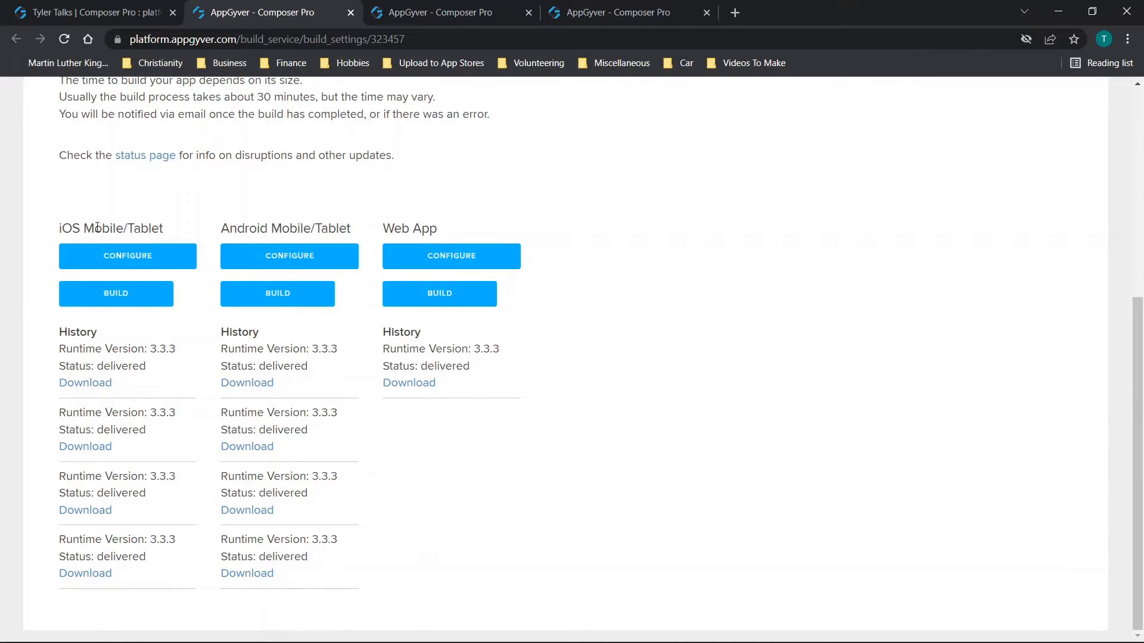
pyautogui.moveTo(494, 238)
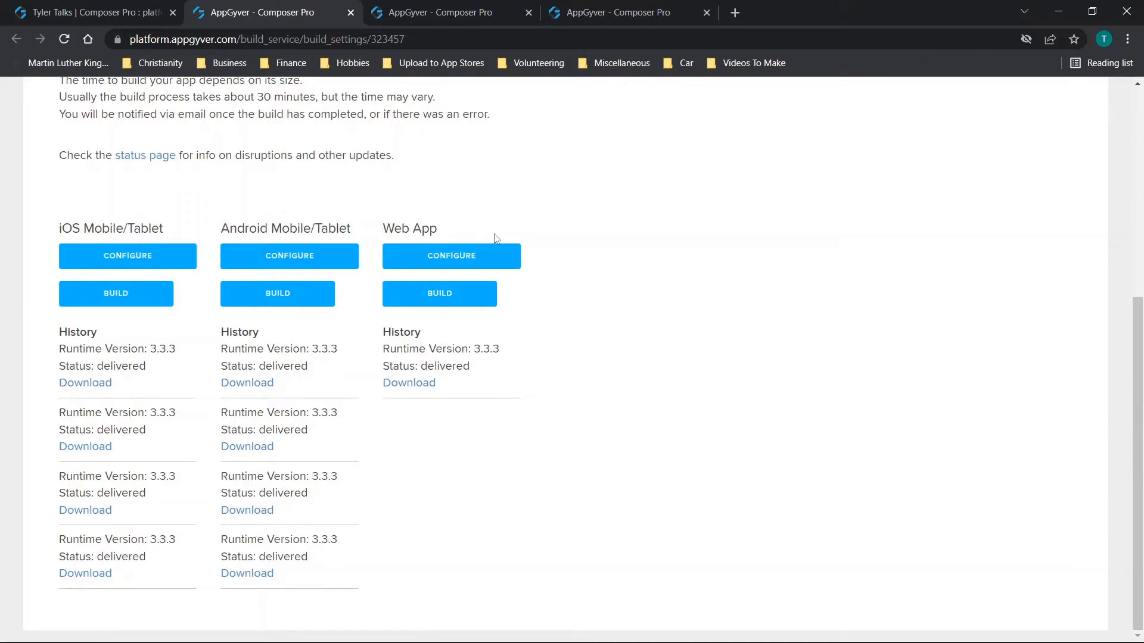
pyautogui.moveTo(470, 227)
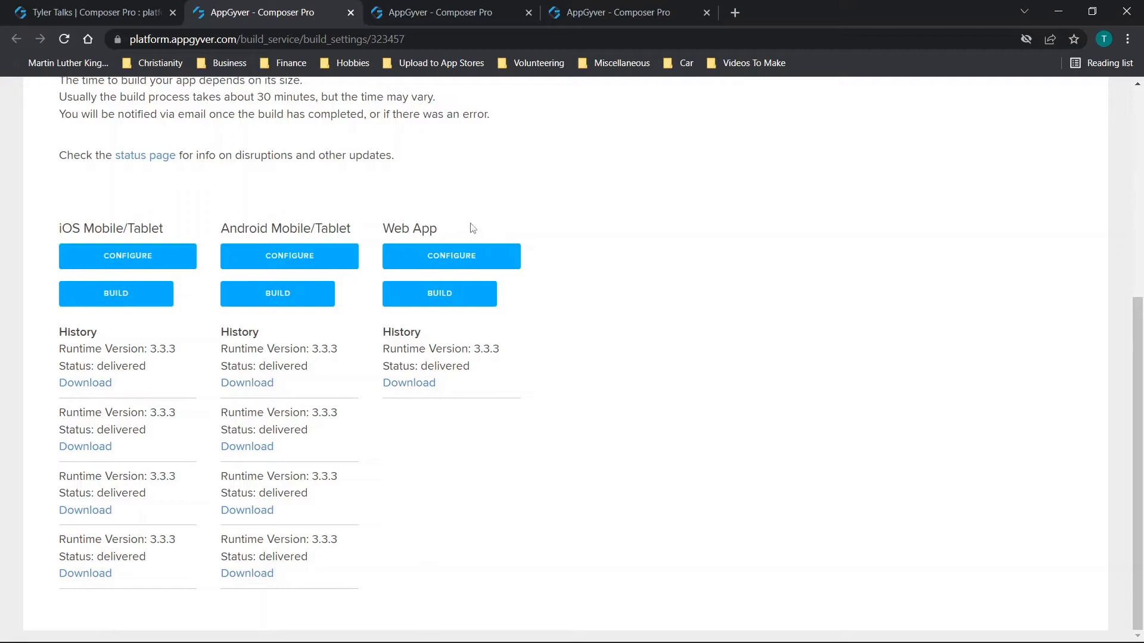